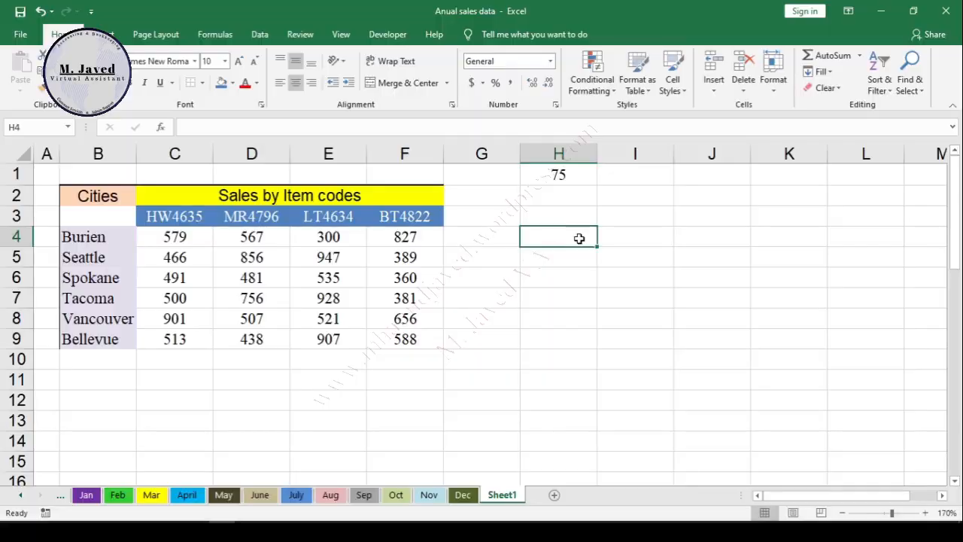
# Start a =C4+H1 formula across the helper block H4:I9
pyautogui.moveTo(559, 236); pyautogui.dragTo(635, 339)
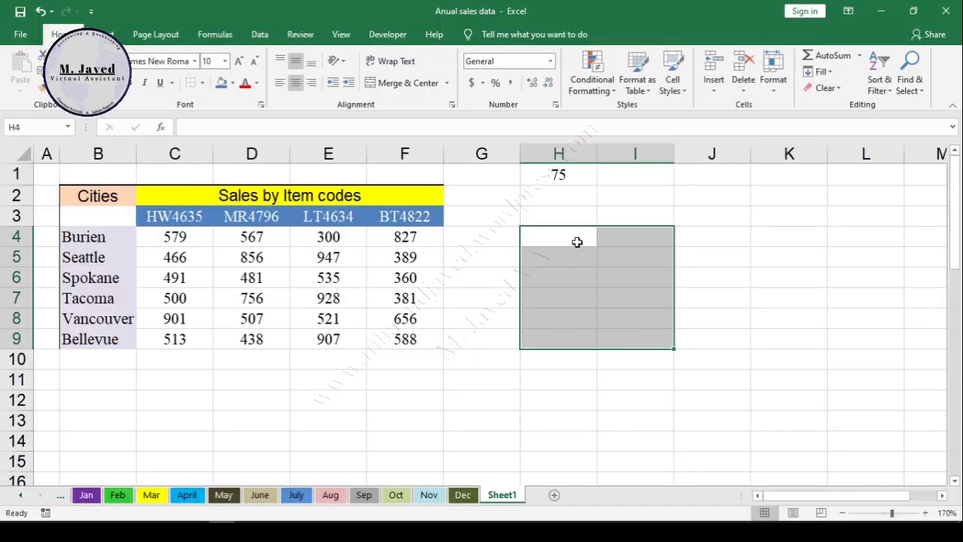
pyautogui.click(175, 236)
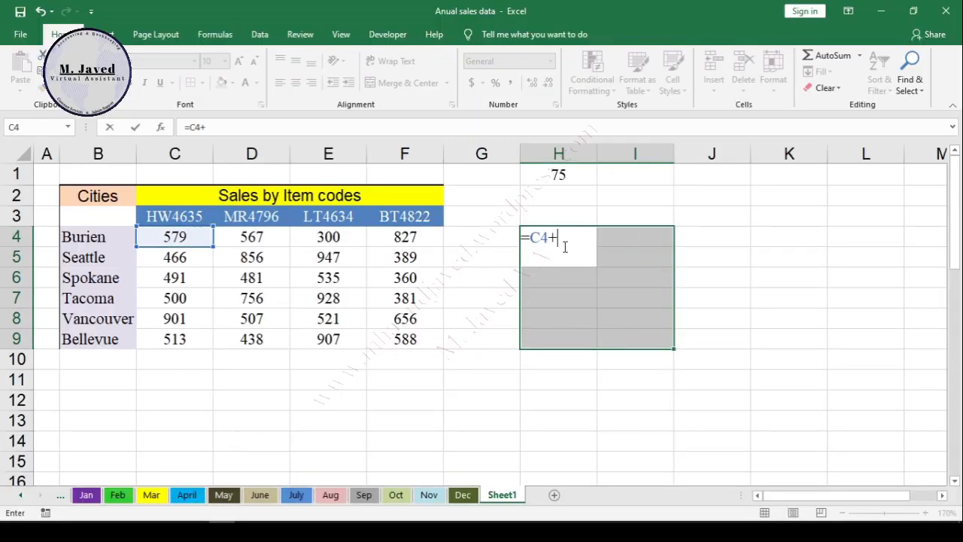
pyautogui.click(558, 174)
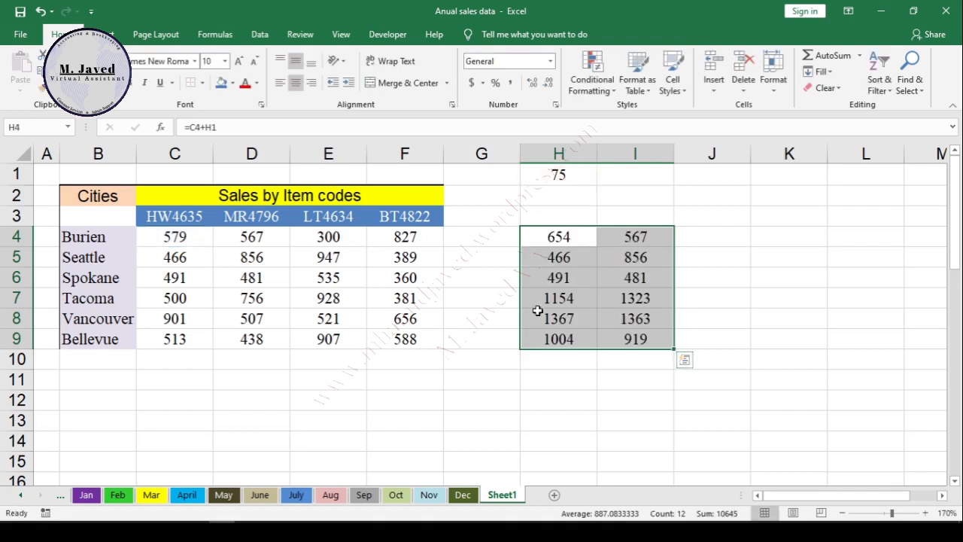
pyautogui.moveTo(557, 241)
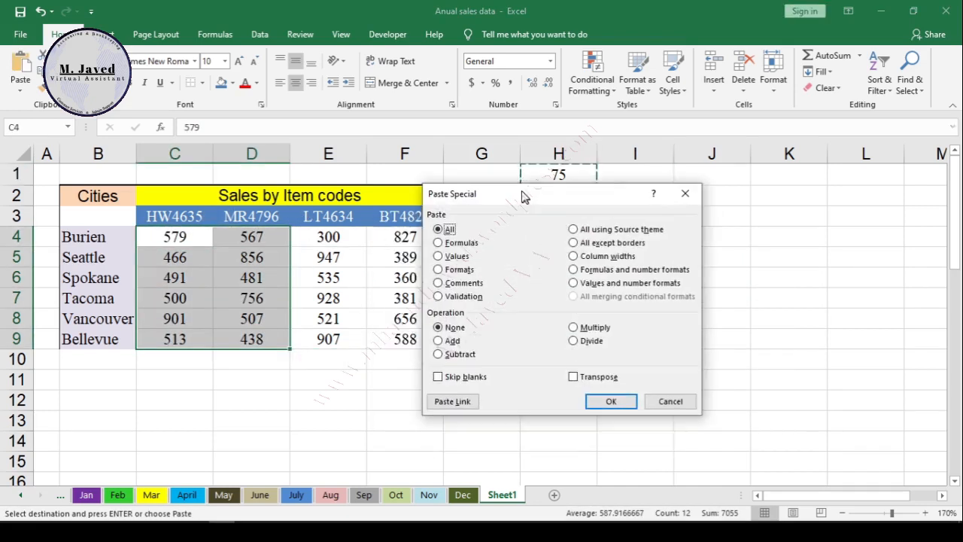
# Add the copied 75 to the C4:D9 sales figures via Paste Special Add
pyautogui.click(611, 400)
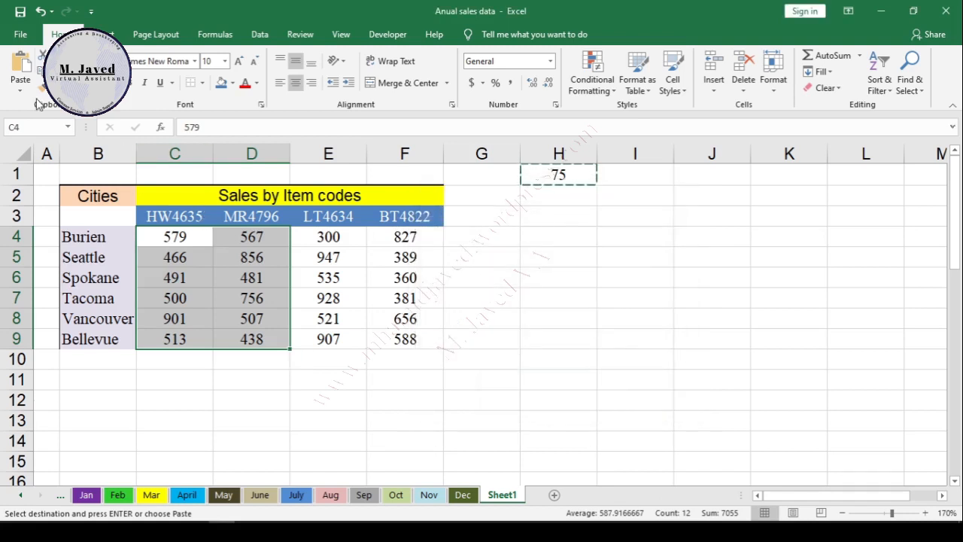
pyautogui.click(21, 90)
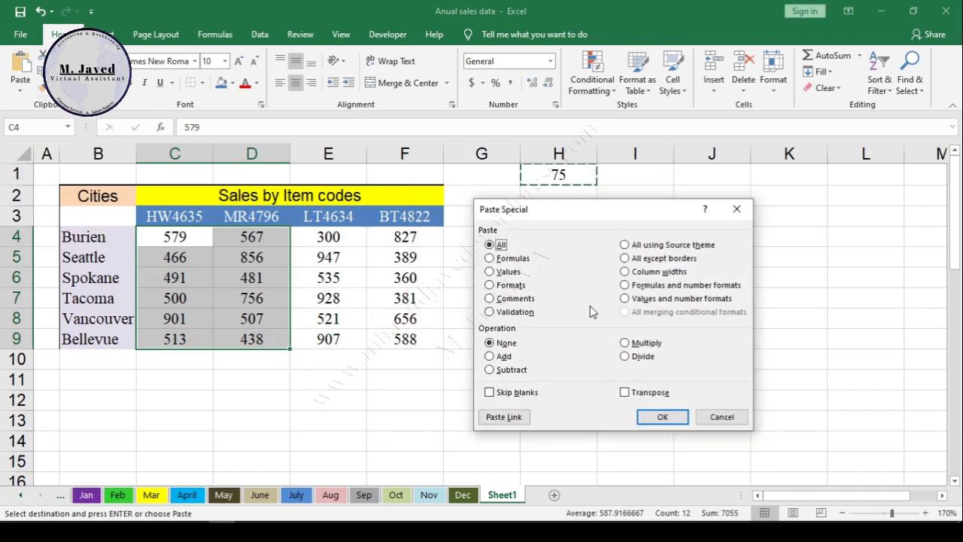
pyautogui.click(489, 355)
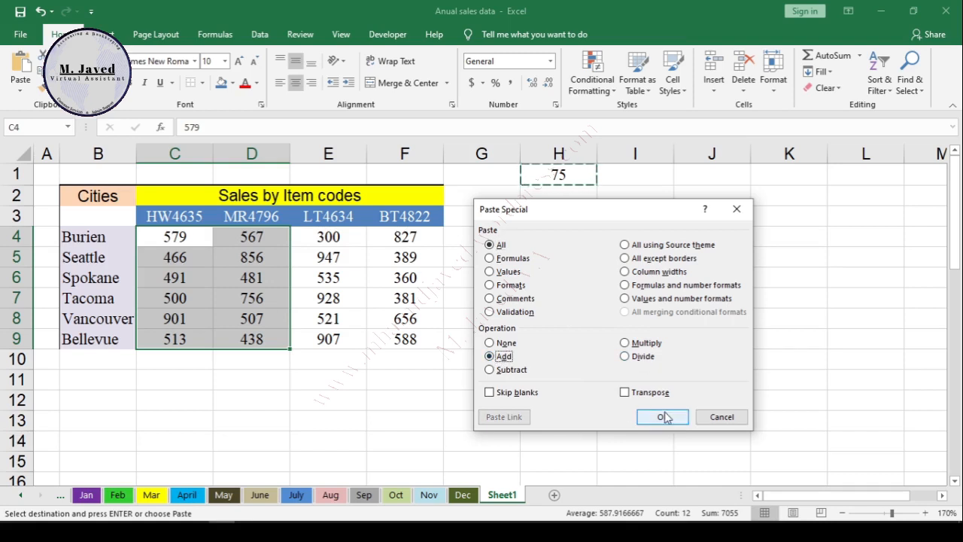
pyautogui.click(662, 416)
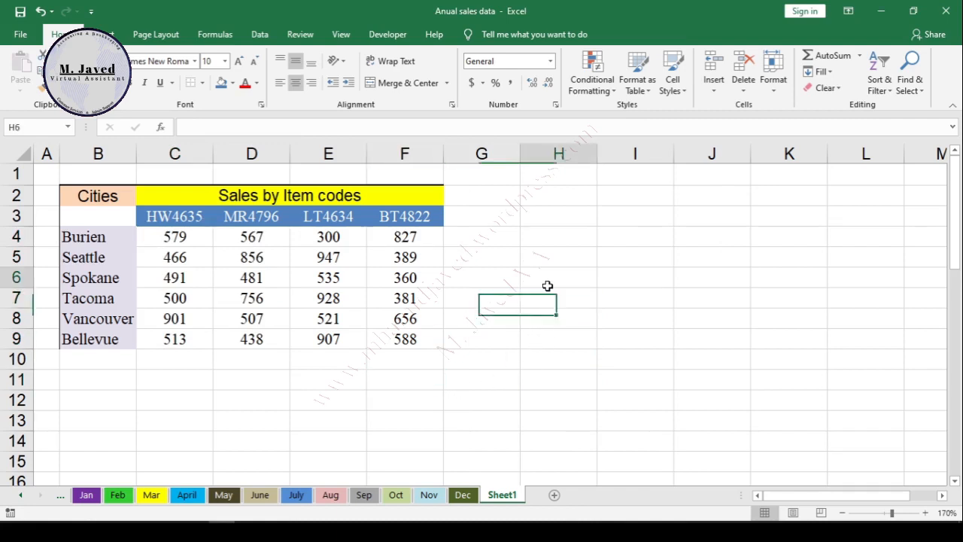
pyautogui.click(558, 276)
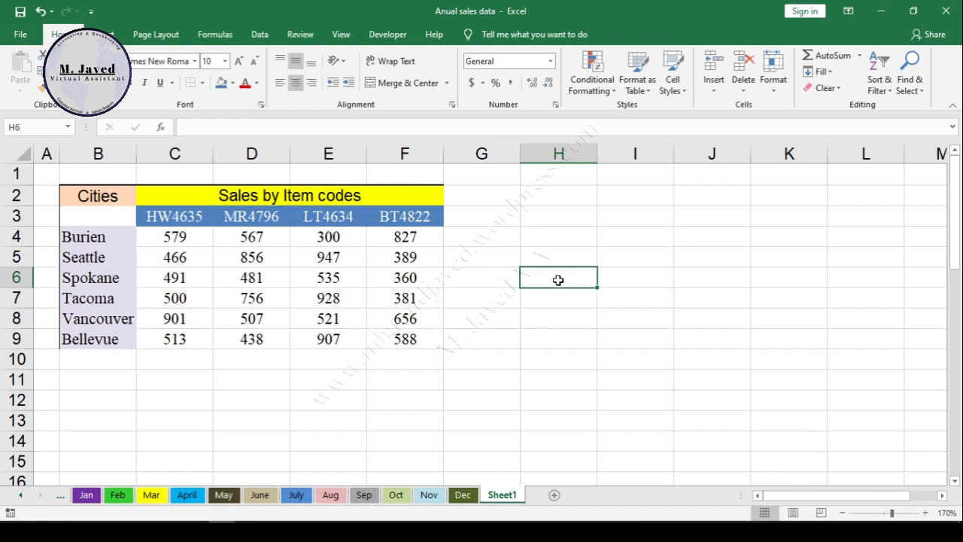
pyautogui.moveTo(576, 283)
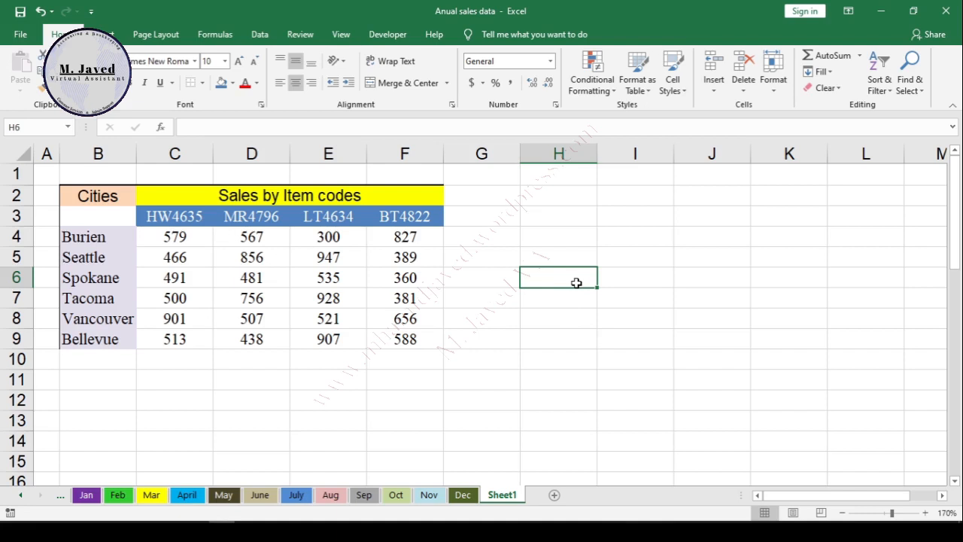
pyautogui.moveTo(174, 217)
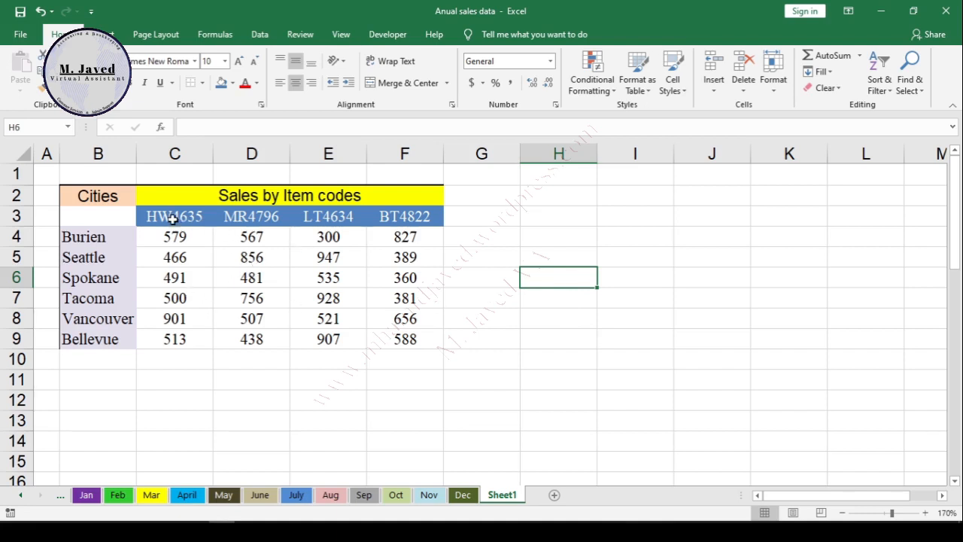
pyautogui.moveTo(174, 217); pyautogui.dragTo(252, 217)
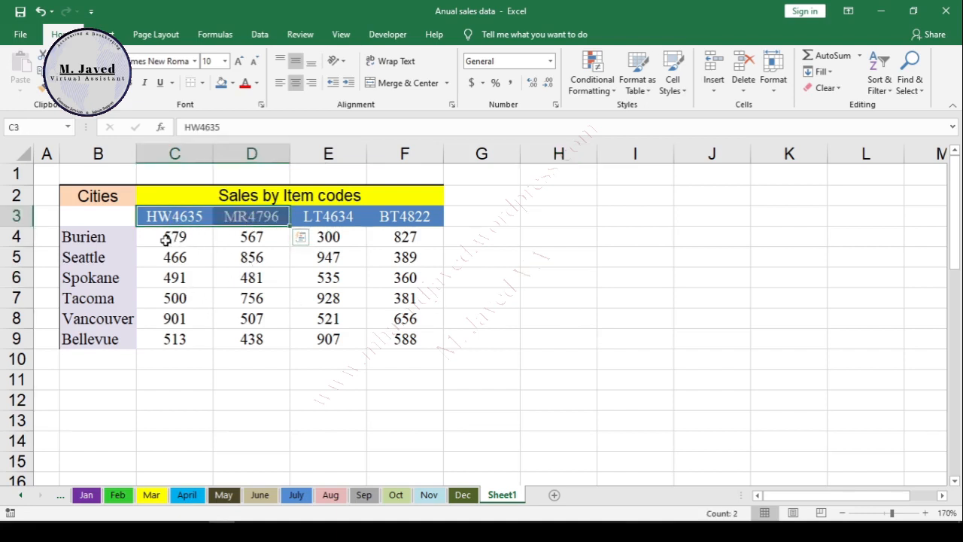
pyautogui.moveTo(174, 236); pyautogui.dragTo(251, 338)
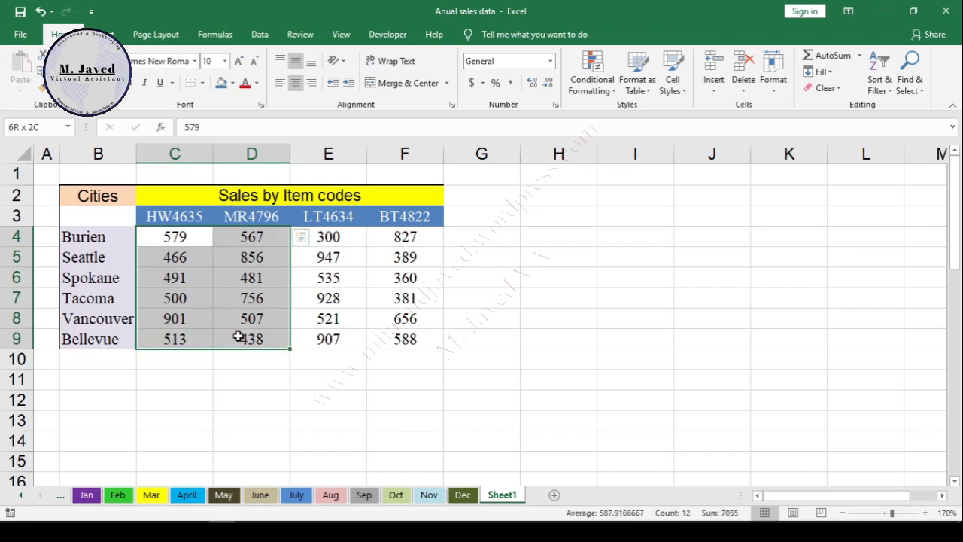
pyautogui.click(175, 236)
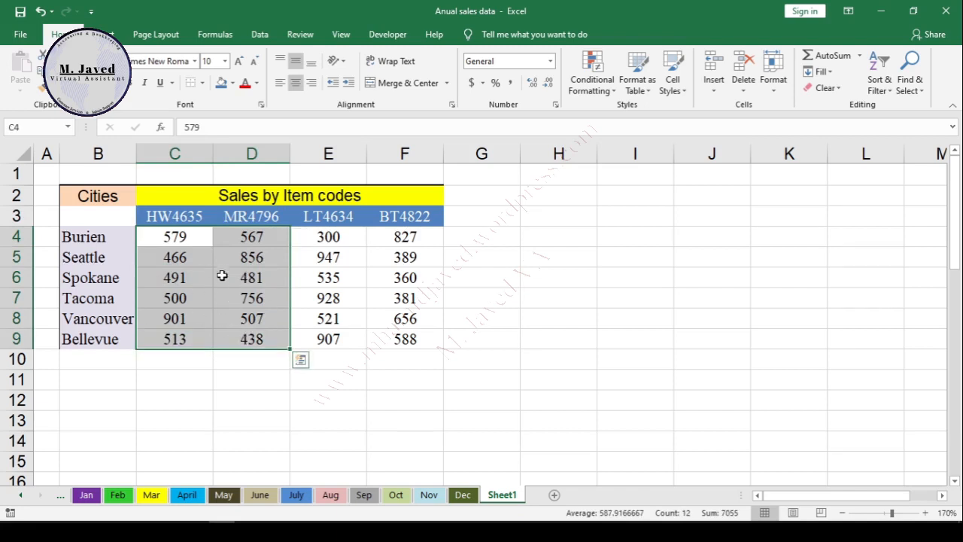
pyautogui.click(558, 298)
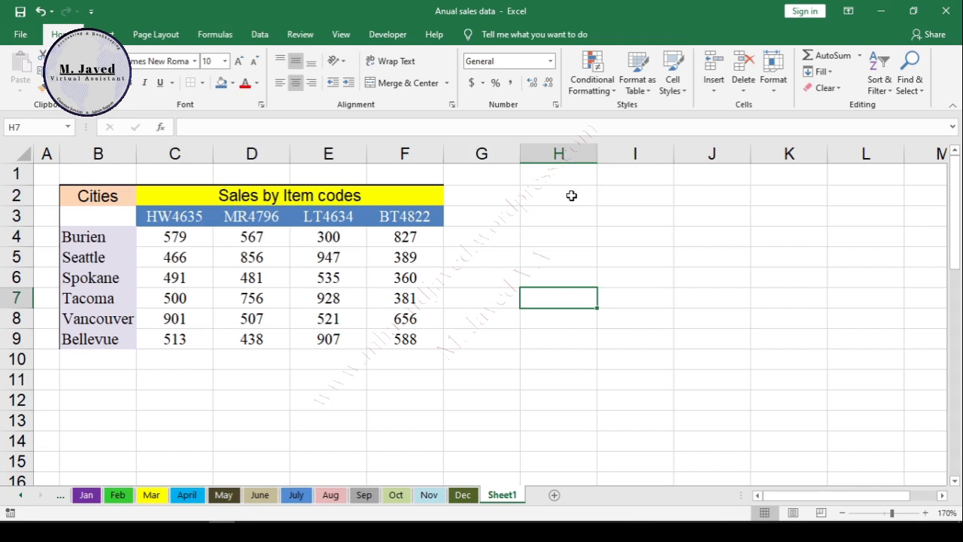
# Enter the helper value 75 in H1 and select the result block H4:I9
pyautogui.write('75')
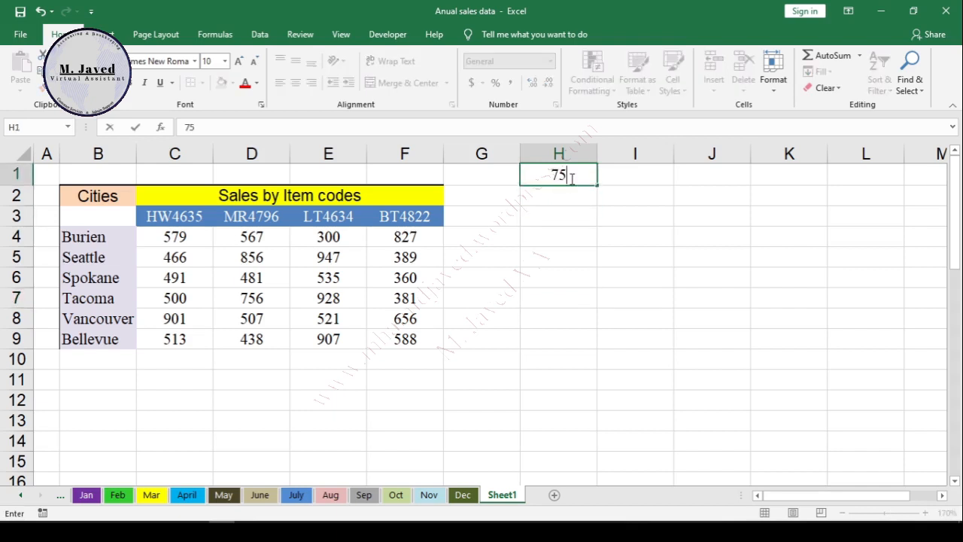
pyautogui.click(558, 236)
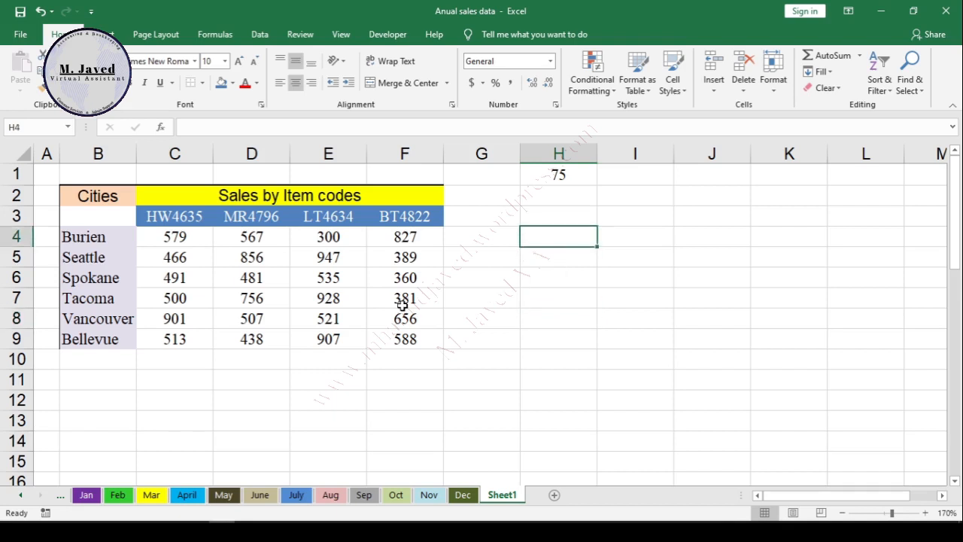
pyautogui.moveTo(554, 311)
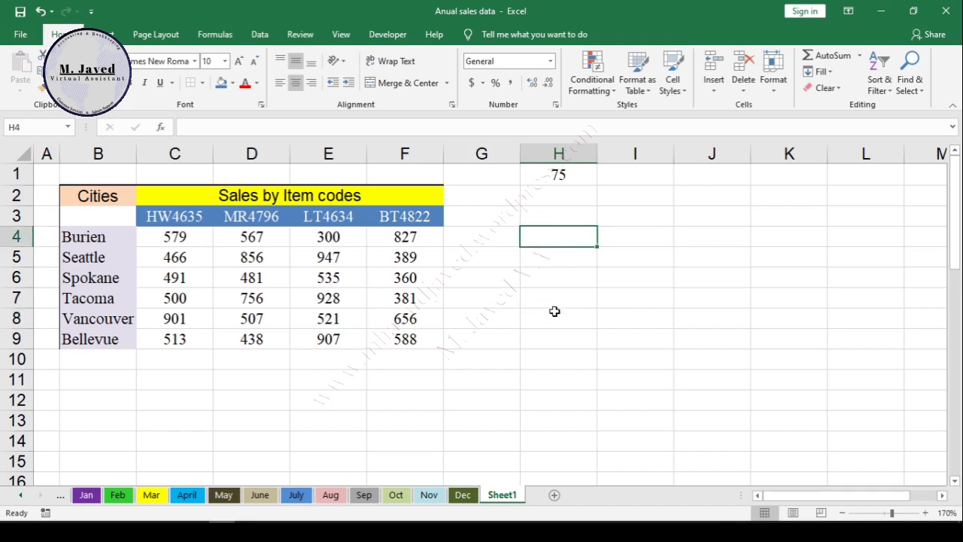
pyautogui.moveTo(579, 238)
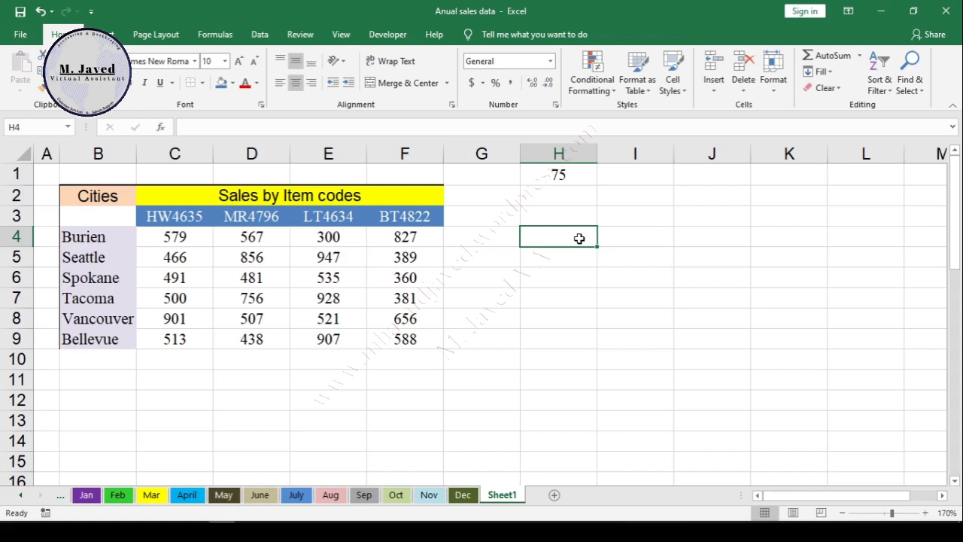
pyautogui.moveTo(579, 238); pyautogui.dragTo(629, 324)
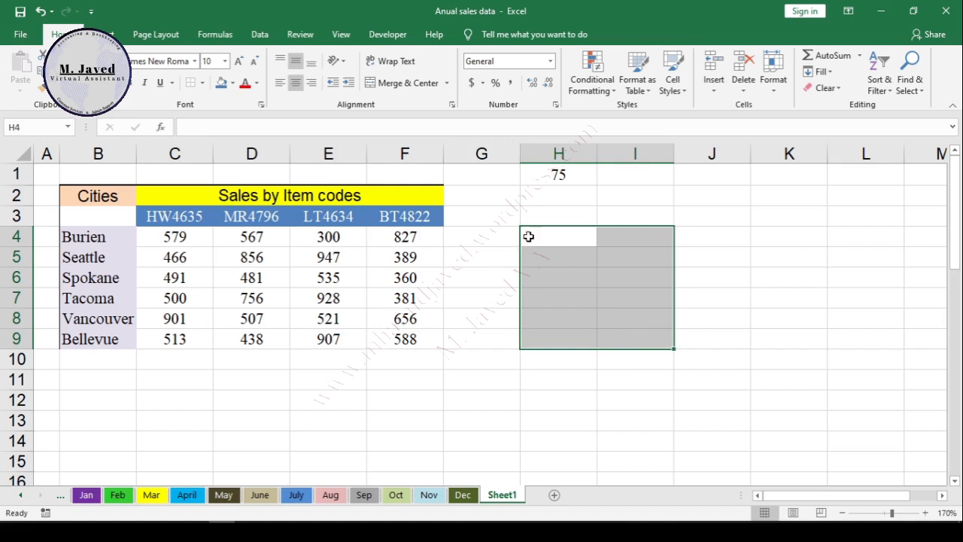
pyautogui.moveTo(577, 243)
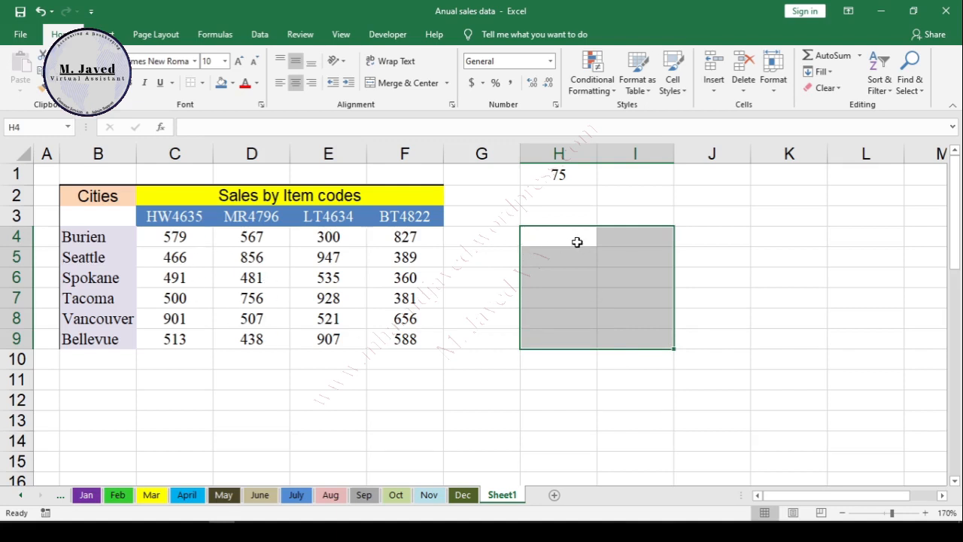
# Fill H4:I9 with =C4+H1 formulas using Ctrl+Enter
pyautogui.write('=')
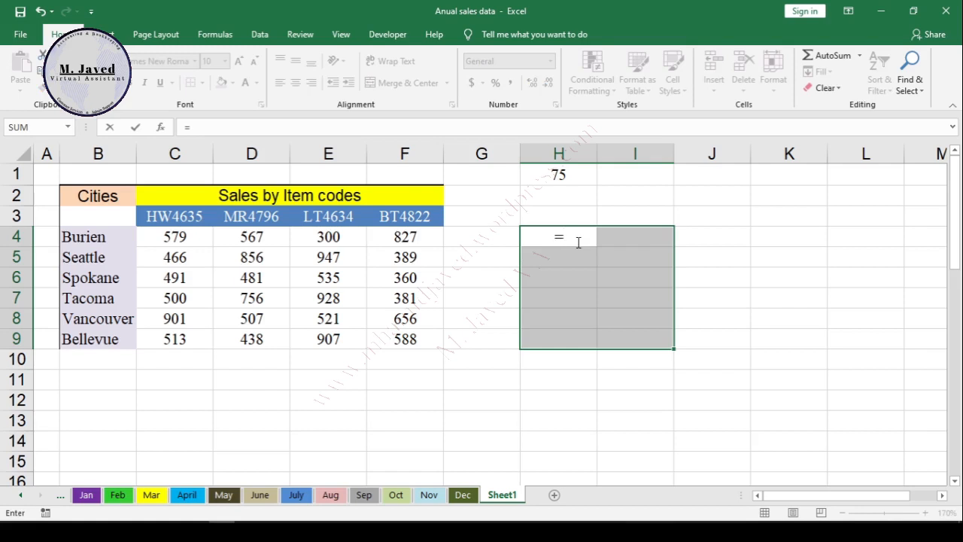
pyautogui.click(174, 236)
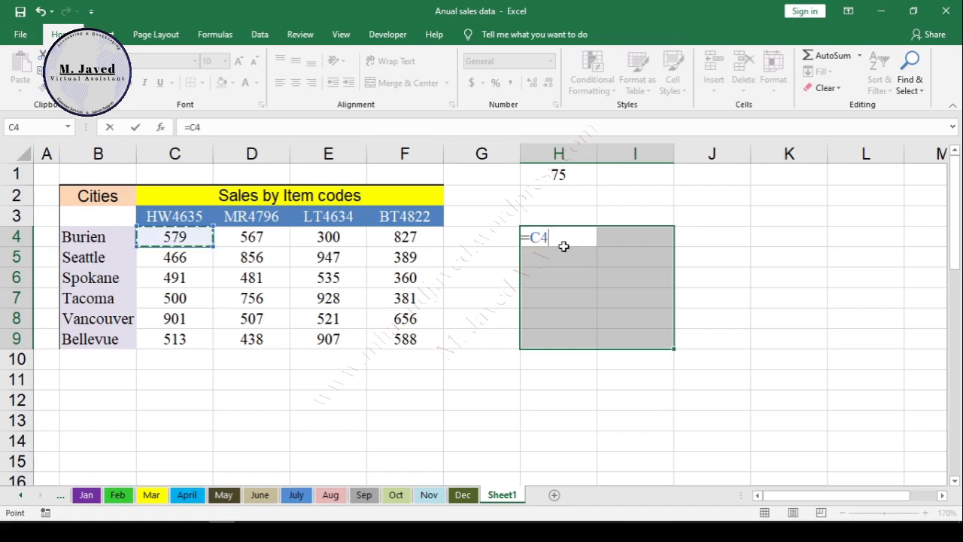
pyautogui.press('Escape')
pyautogui.write('+')
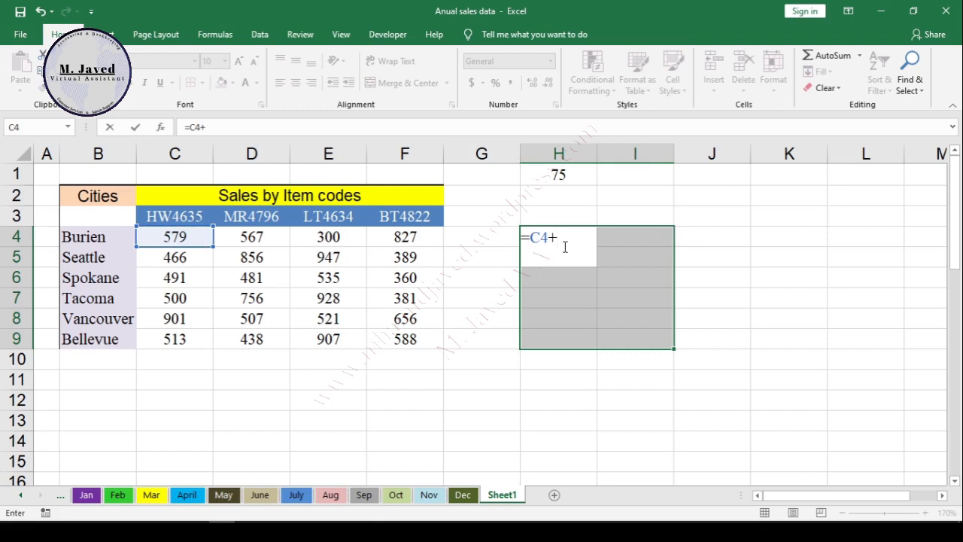
pyautogui.write('75')
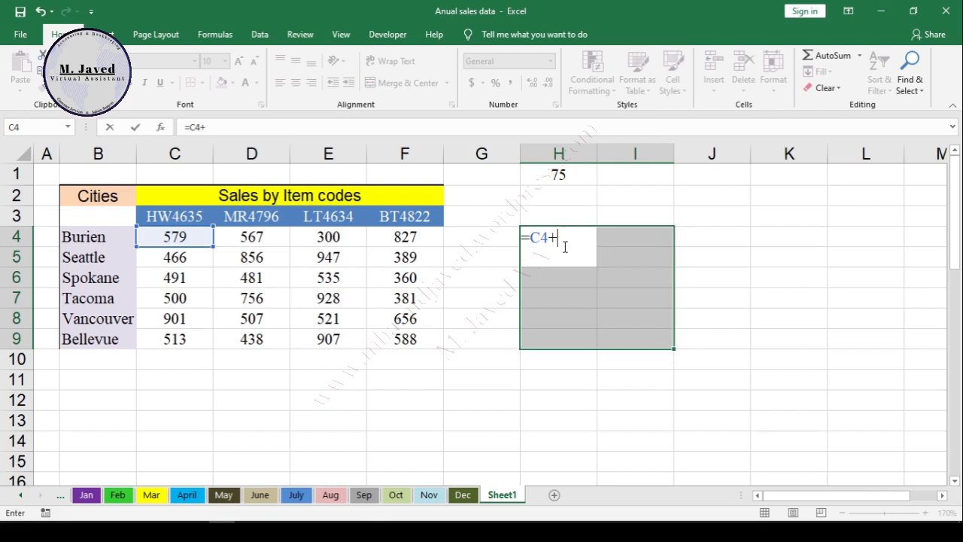
pyautogui.click(558, 175)
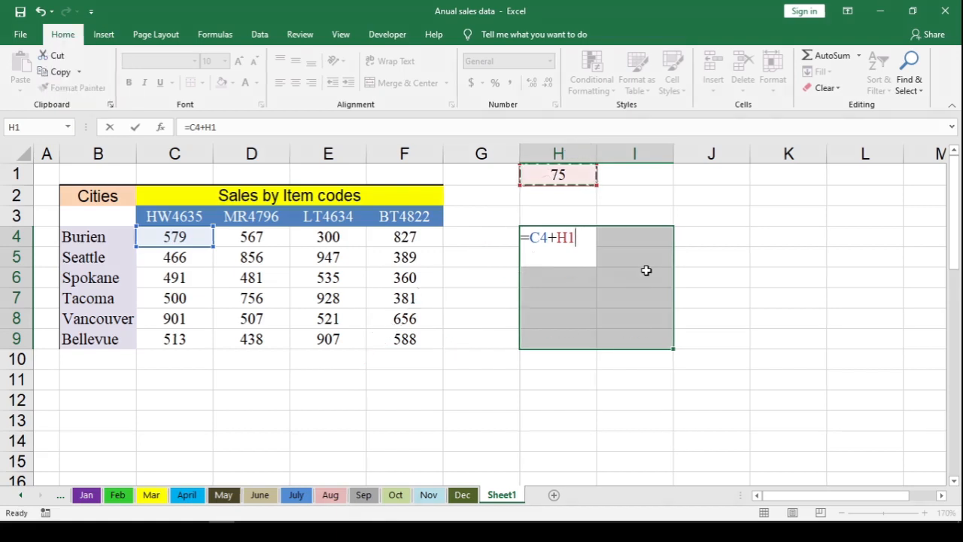
pyautogui.press('ctrl+enter')
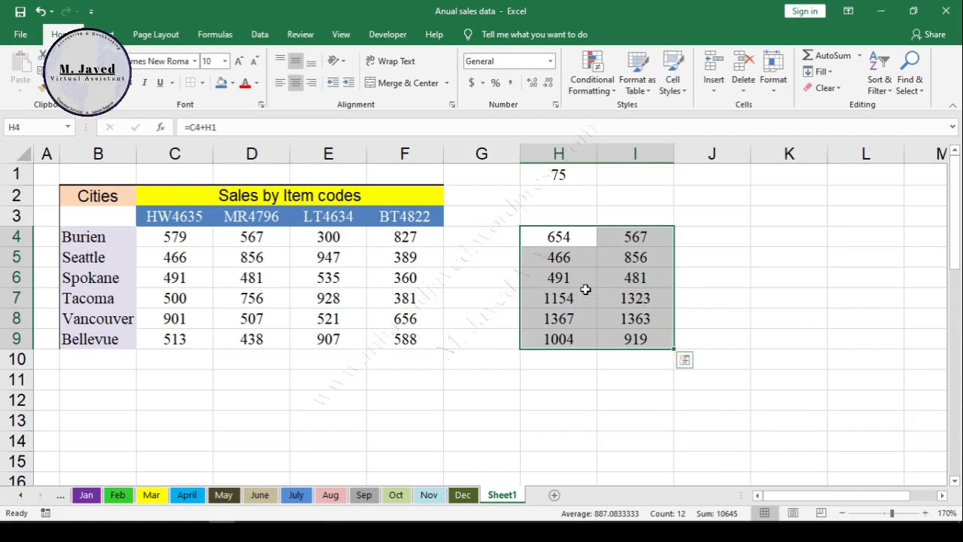
pyautogui.moveTo(566, 246)
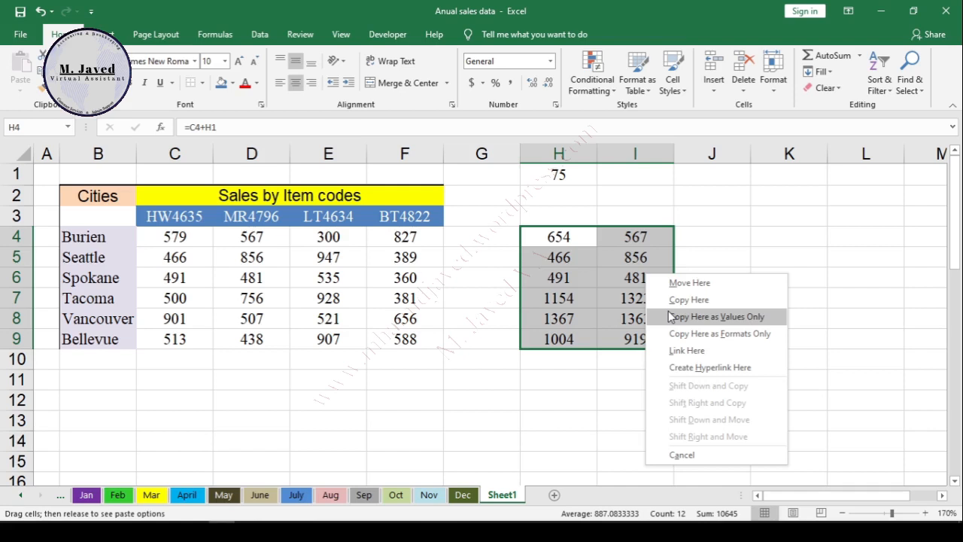
pyautogui.moveTo(734, 334)
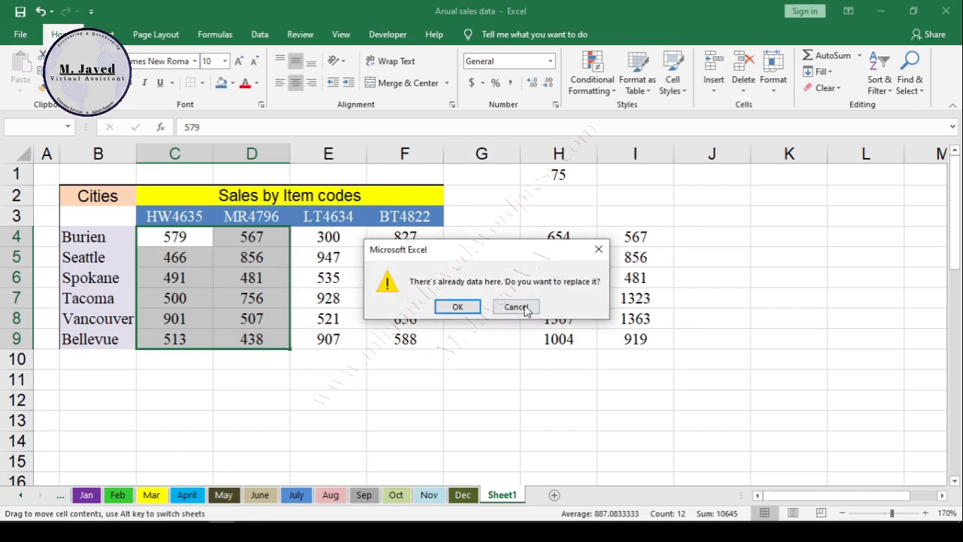
# Confirm replacing the C4:D9 sales with the computed values from H4:I9
pyautogui.click(458, 307)
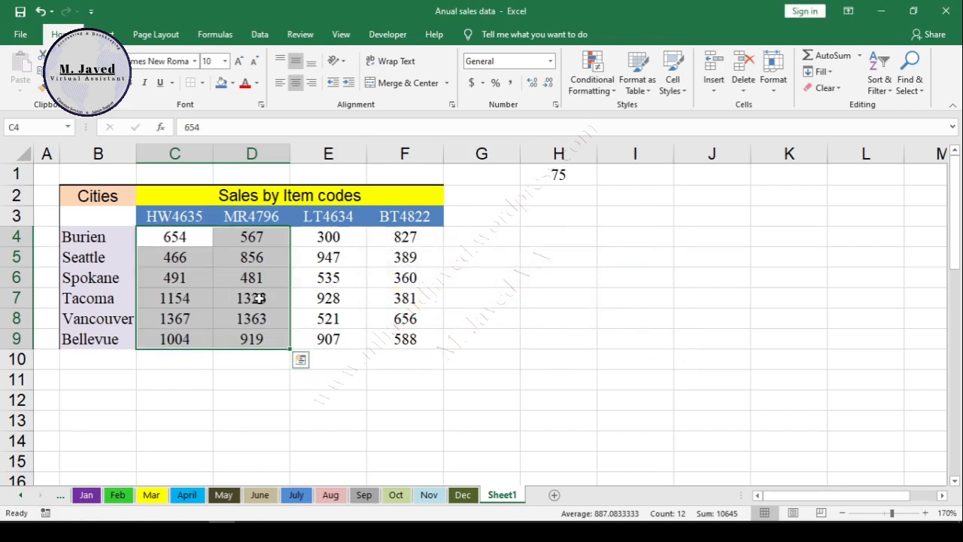
pyautogui.moveTo(267, 289)
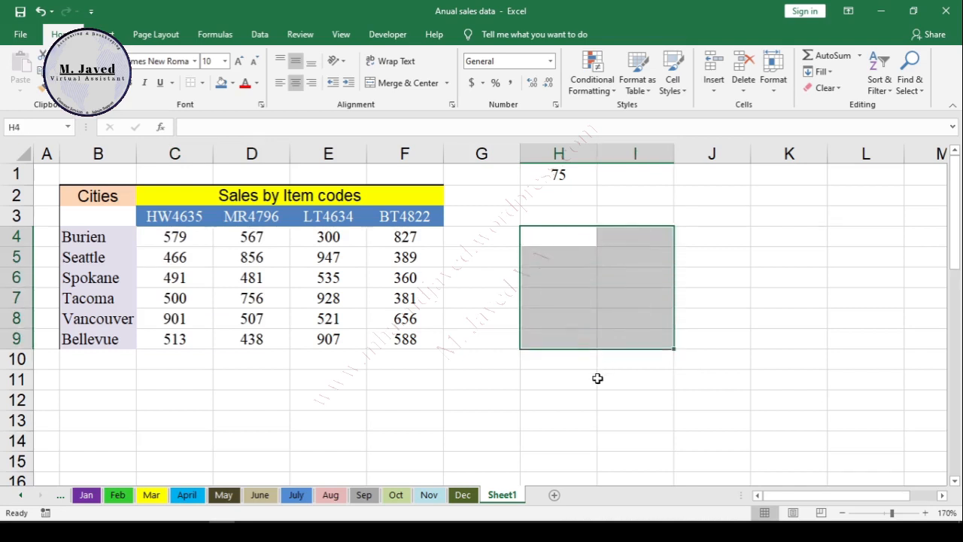
# Copy the 75 in H1 and select the HW4635 and MR4796 sales in C4:D9
pyautogui.click(559, 175)
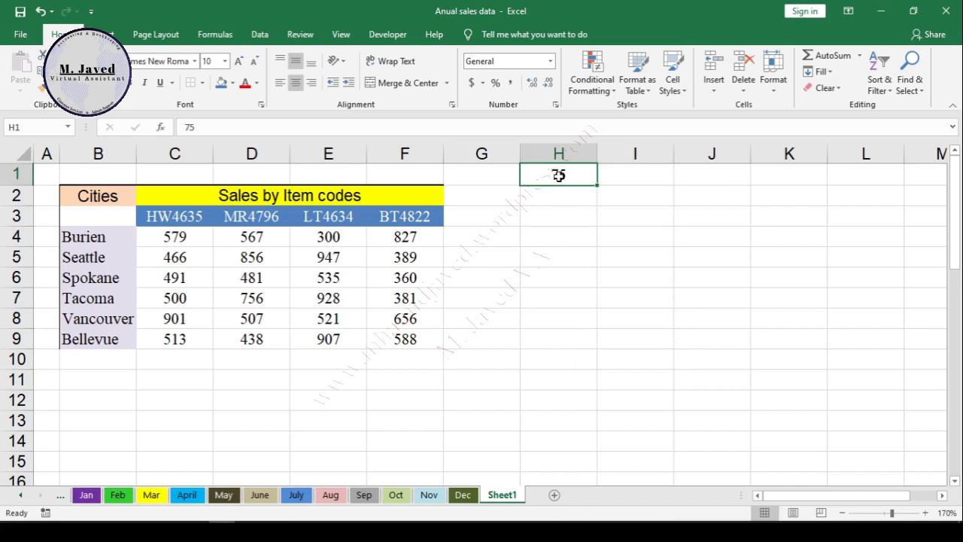
pyautogui.press('ctrl')
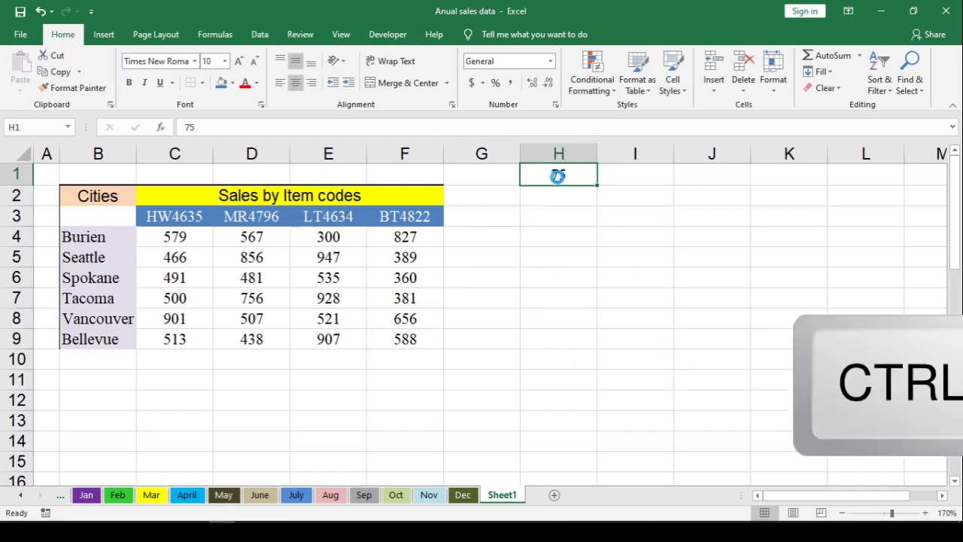
pyautogui.press('ctrl+c')
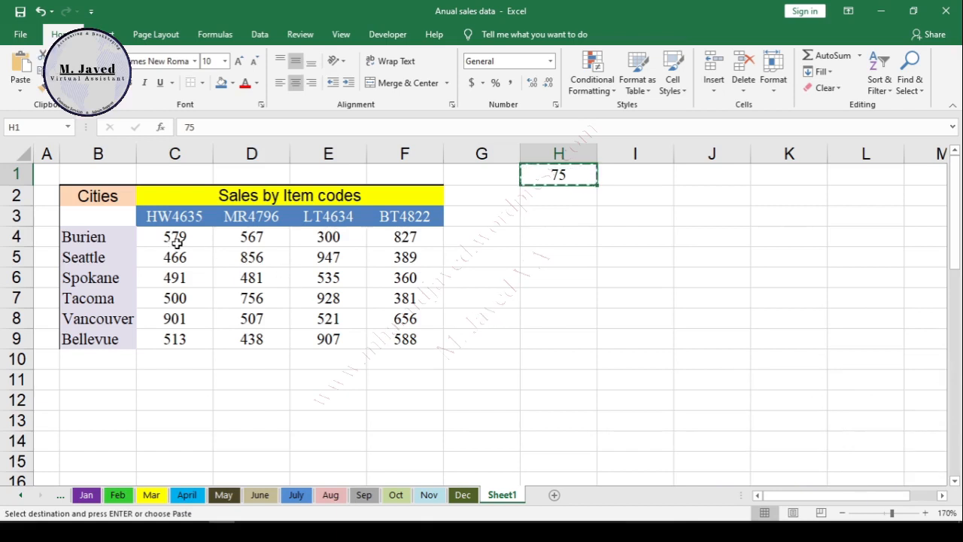
pyautogui.moveTo(174, 236); pyautogui.dragTo(251, 338)
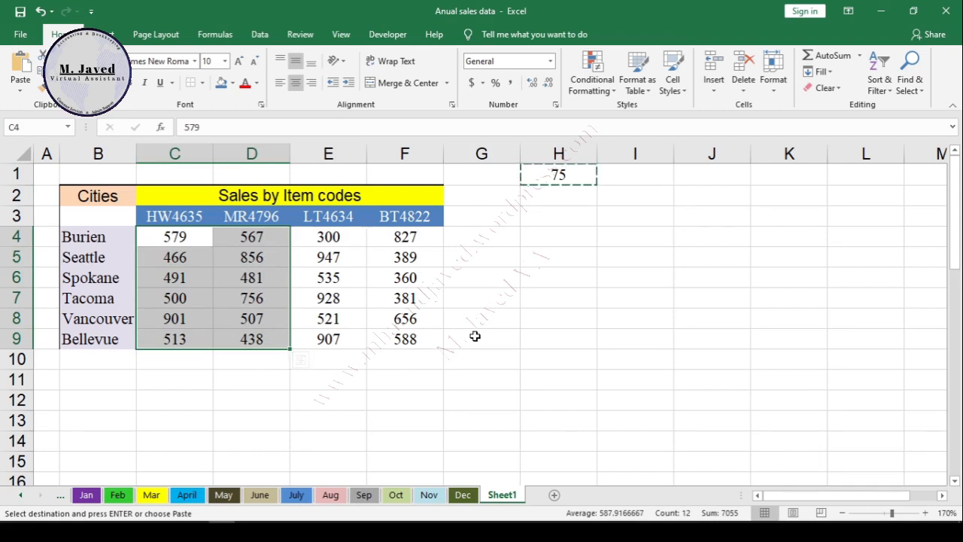
pyautogui.press('ctrl+alt+v')
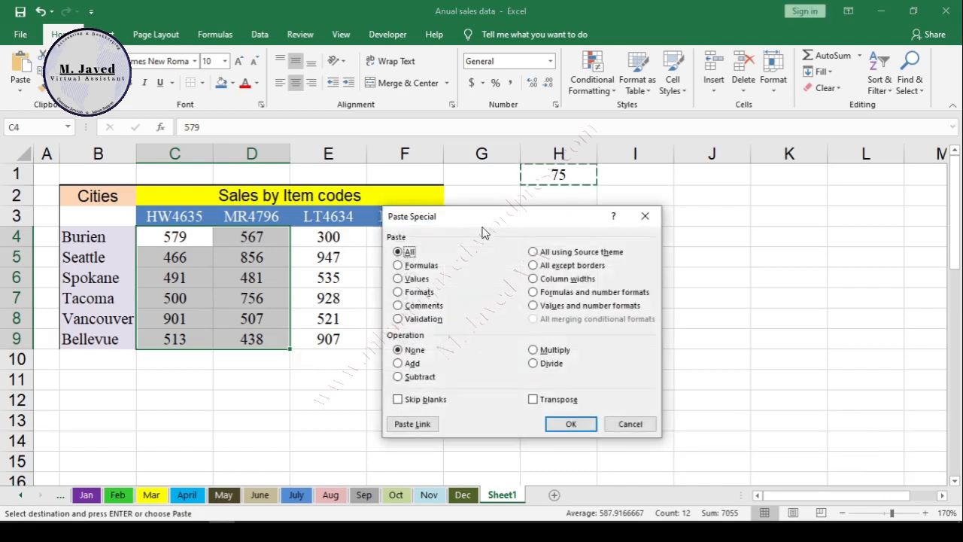
pyautogui.click(570, 425)
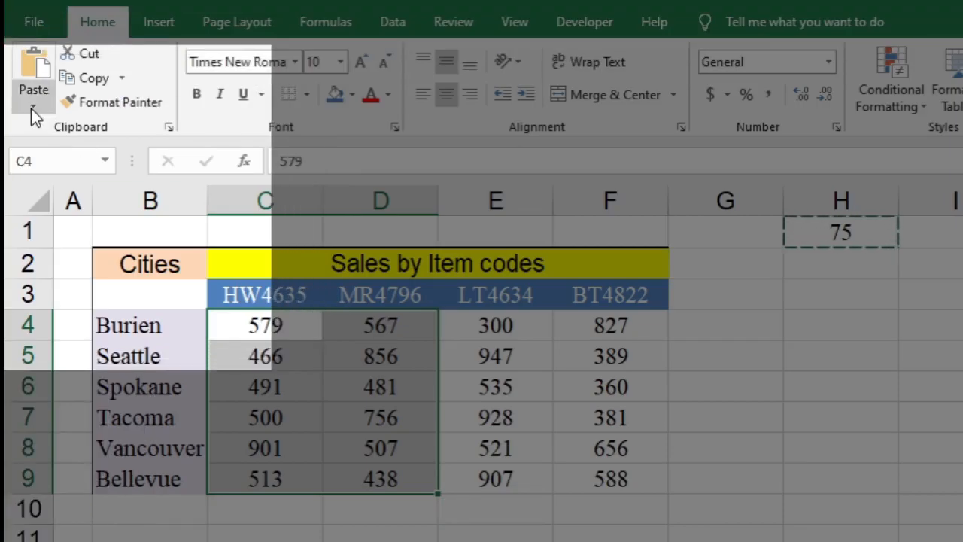
# Raise every C4:D9 sales figure by 75 via Paste Special Add, Burien becoming 654 and 642
pyautogui.click(33, 113)
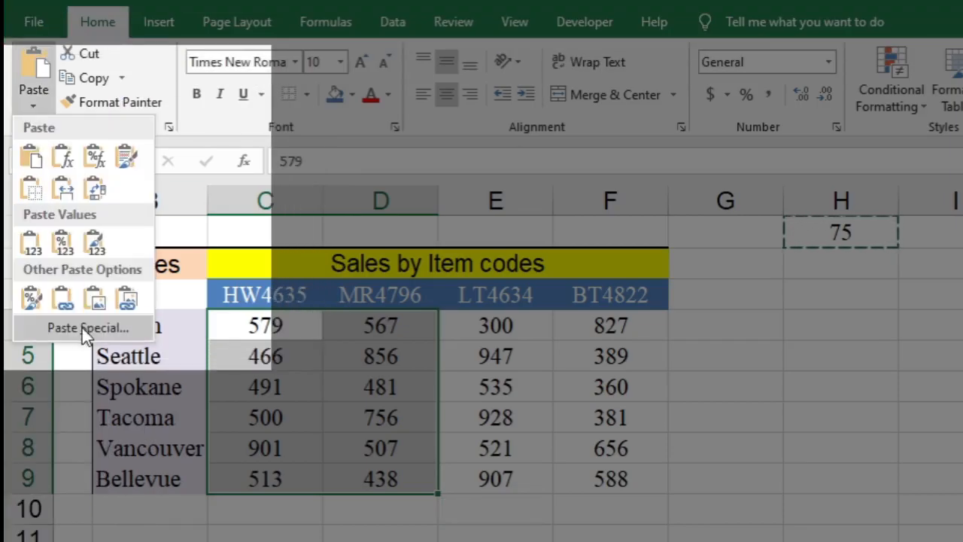
pyautogui.click(84, 328)
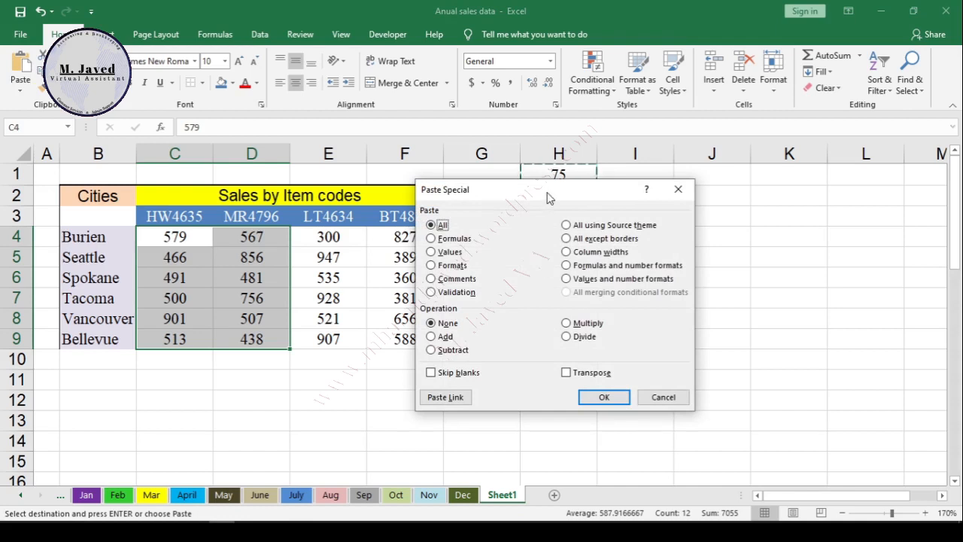
pyautogui.moveTo(549, 189); pyautogui.dragTo(608, 209)
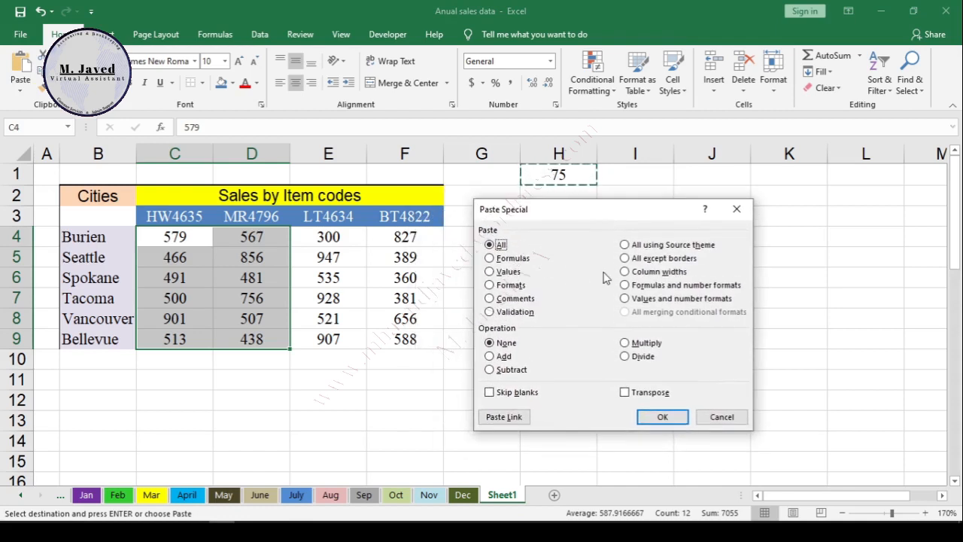
pyautogui.moveTo(593, 312)
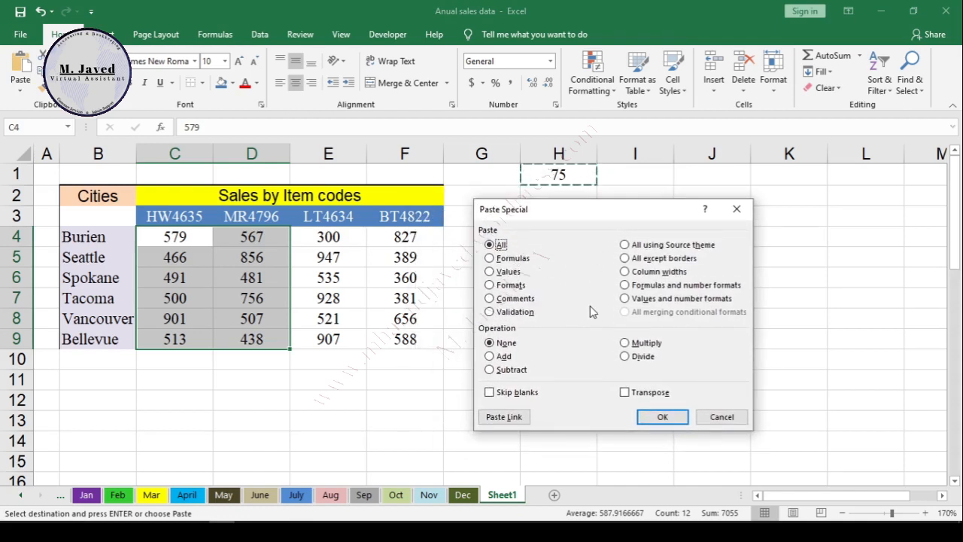
pyautogui.moveTo(554, 196)
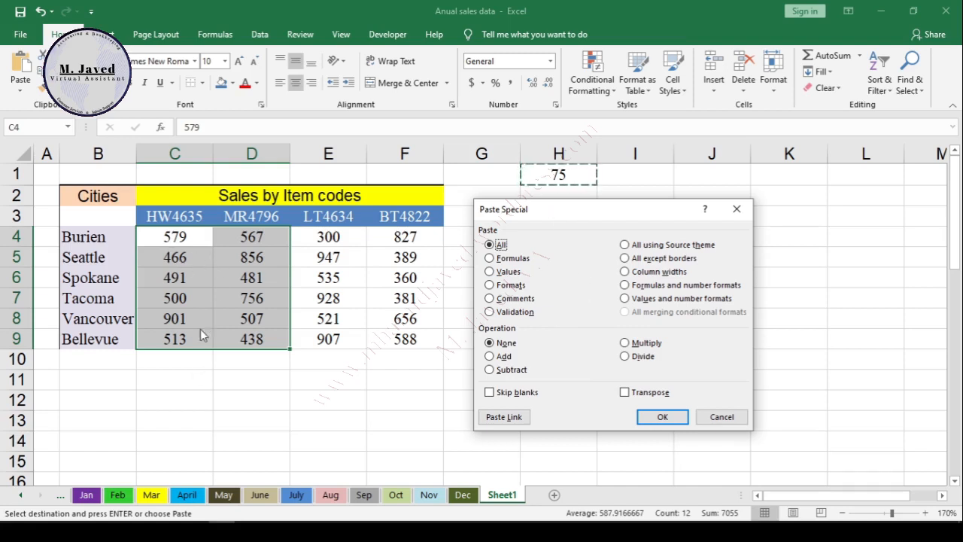
pyautogui.moveTo(563, 368)
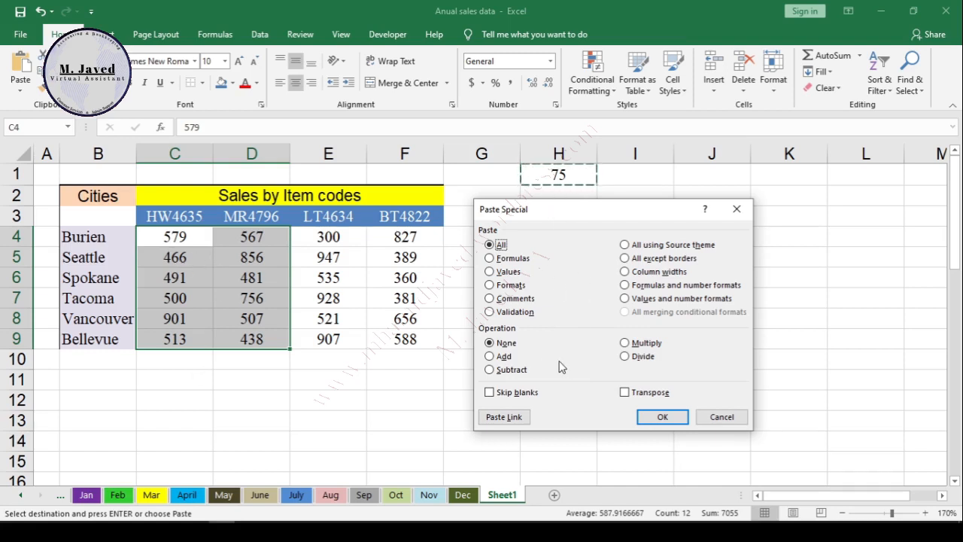
pyautogui.click(490, 355)
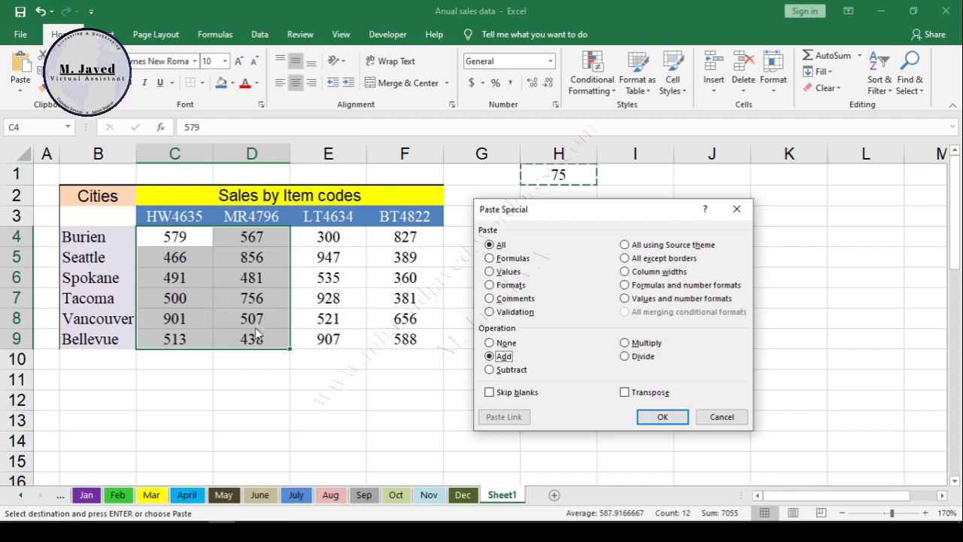
pyautogui.click(662, 416)
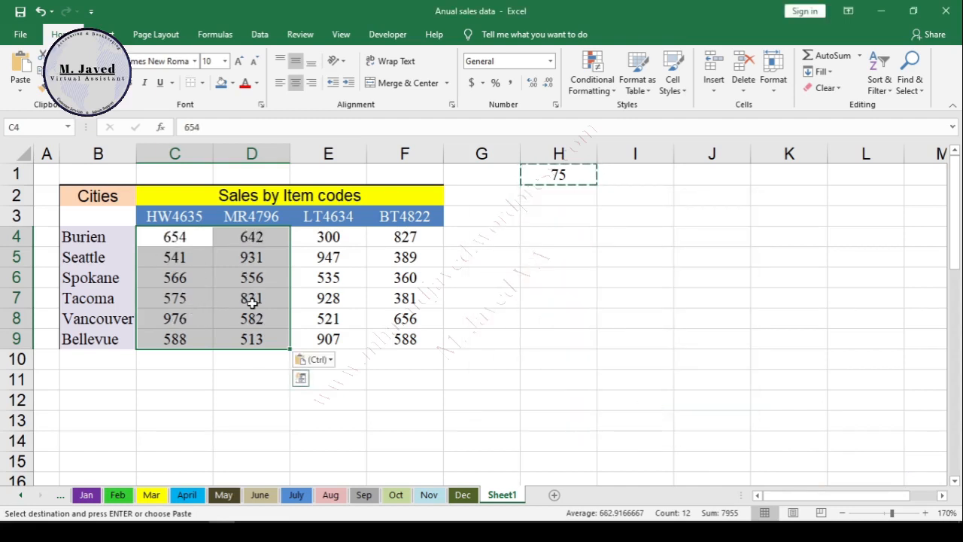
# Deselect the sales block and reselect the 75 in H1 for copying
pyautogui.click(175, 277)
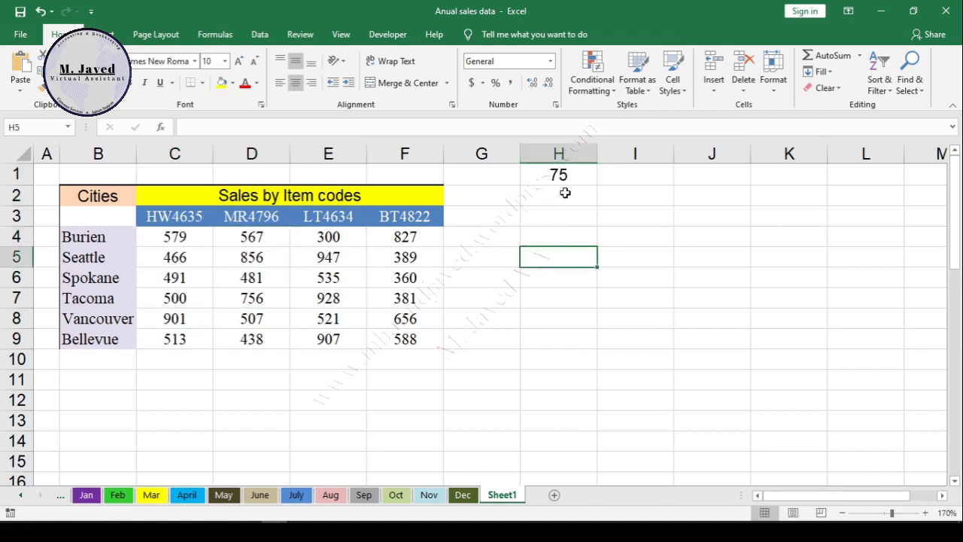
pyautogui.click(558, 174)
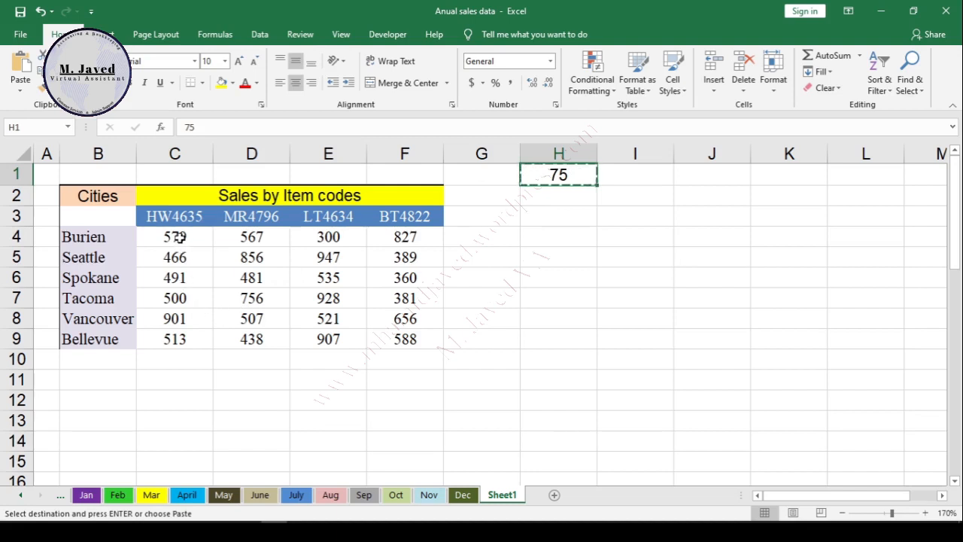
# Add 75 to the non-adjacent cells C4, D6, C7, D8, E6 and F4:F9, F4 becoming 902
pyautogui.click(175, 236)
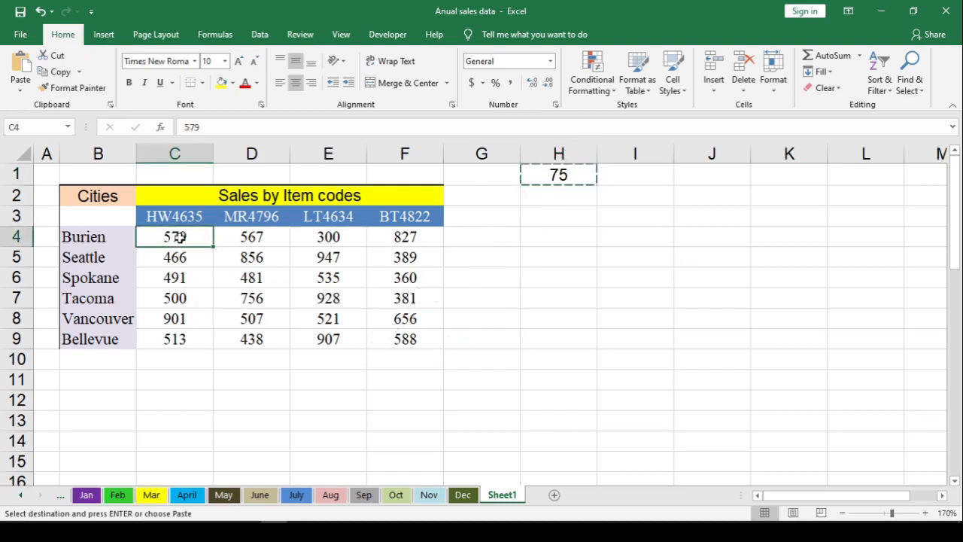
pyautogui.press('ctrl')
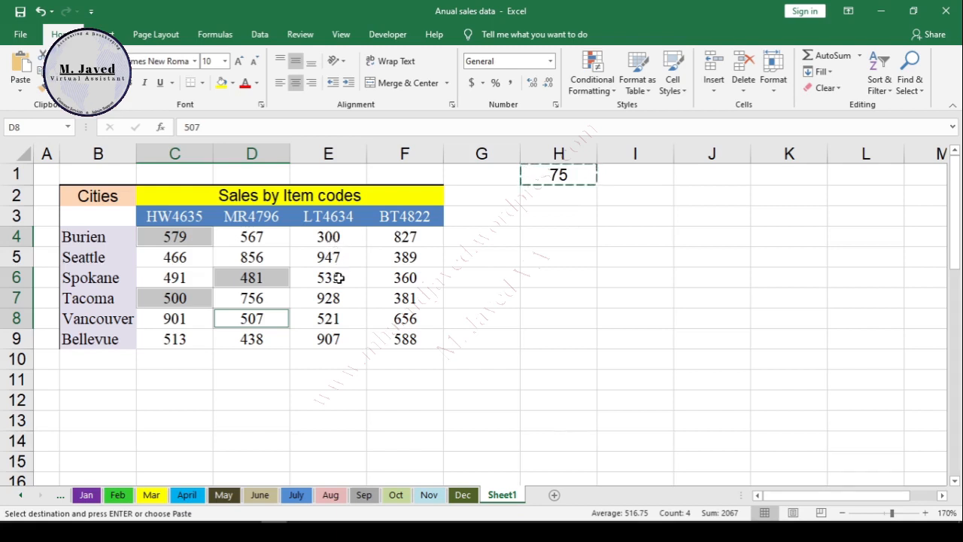
pyautogui.click(405, 237)
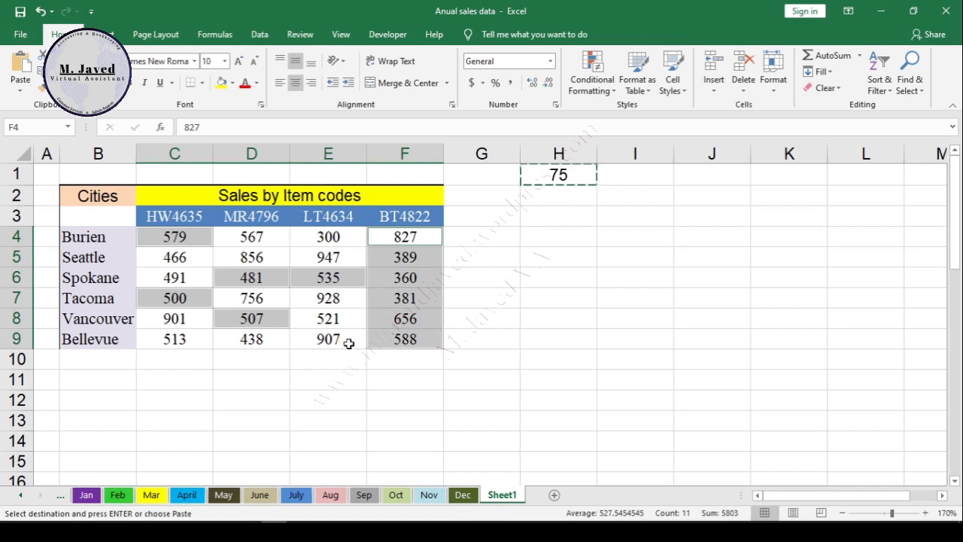
pyautogui.press('ctrl+alt+v')
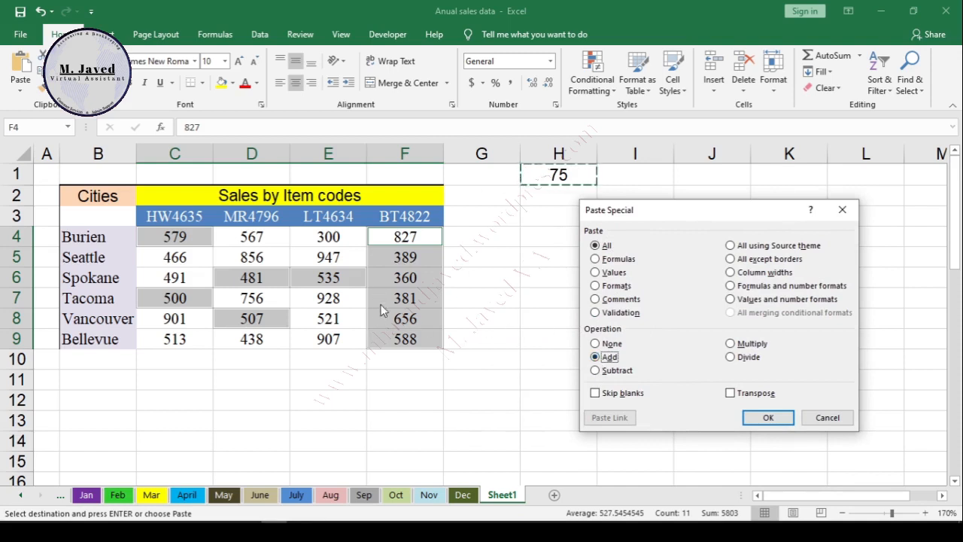
pyautogui.moveTo(193, 309)
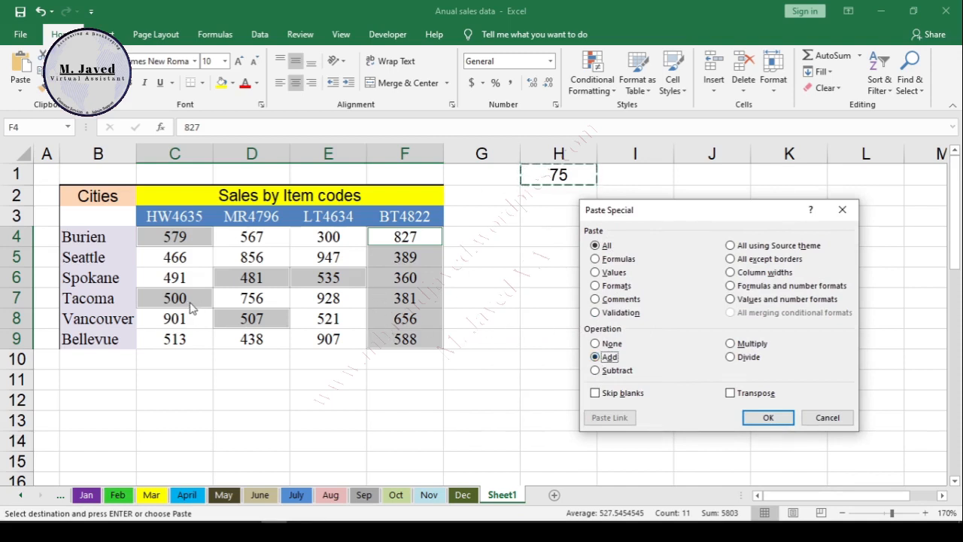
pyautogui.click(768, 417)
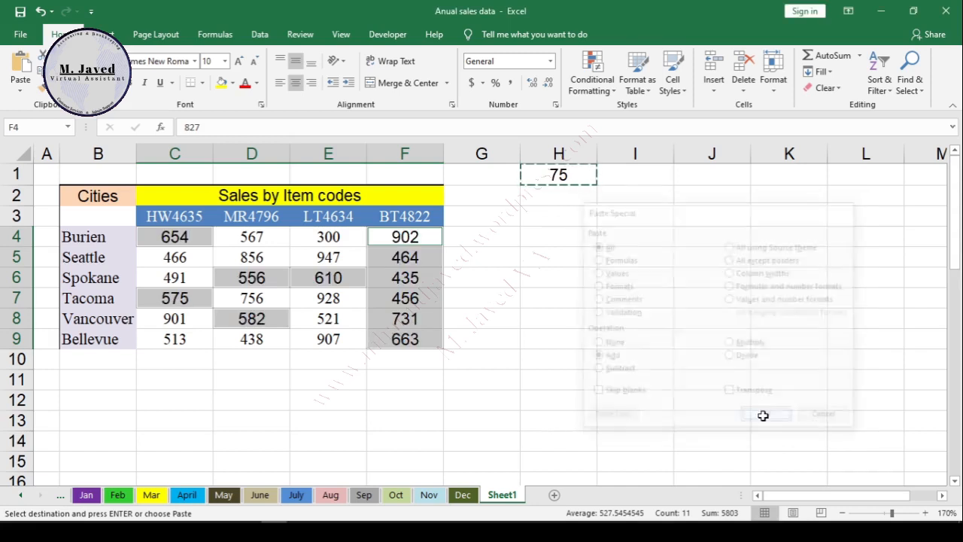
pyautogui.click(765, 414)
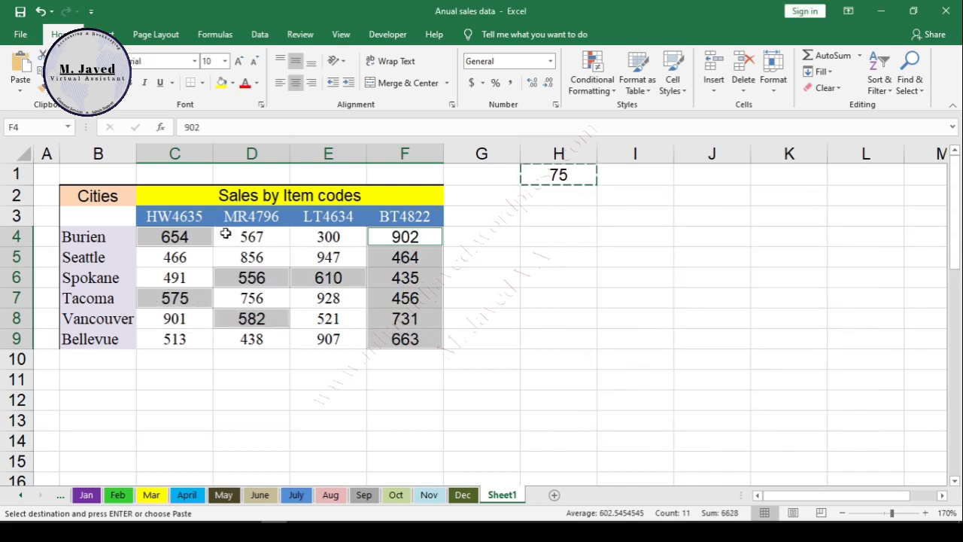
pyautogui.moveTo(483, 293)
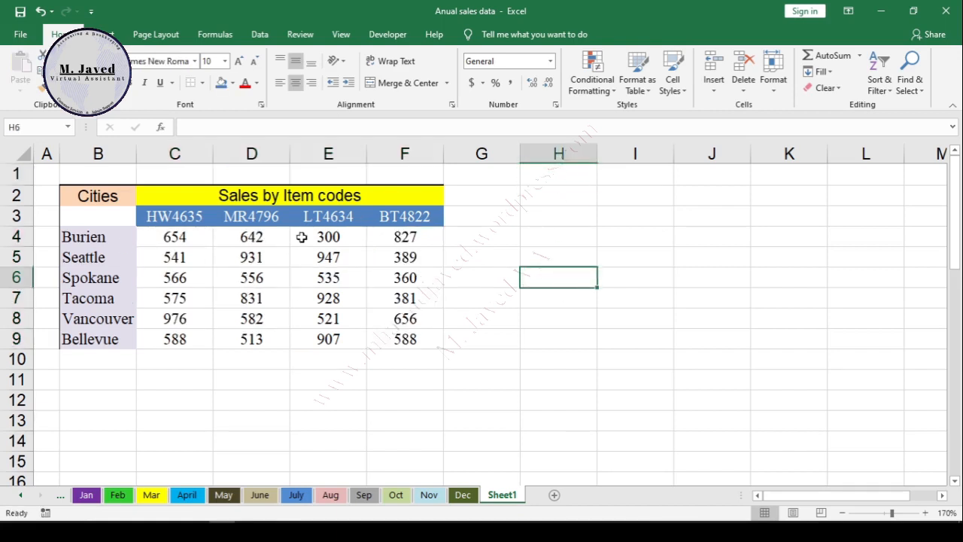
# Work out 105 ÷ 100 = 1.05 in Calculator for the multiplier in I1
pyautogui.click(558, 255)
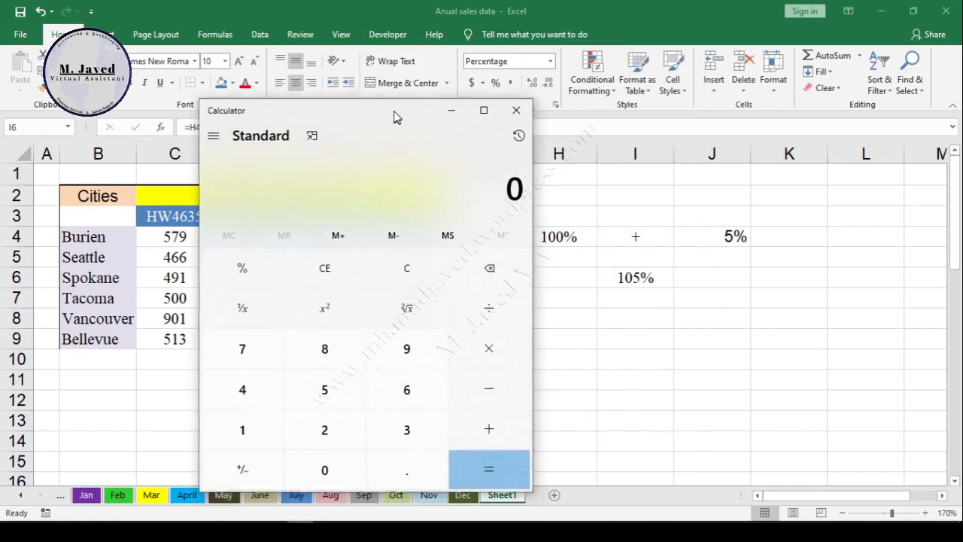
pyautogui.click(489, 470)
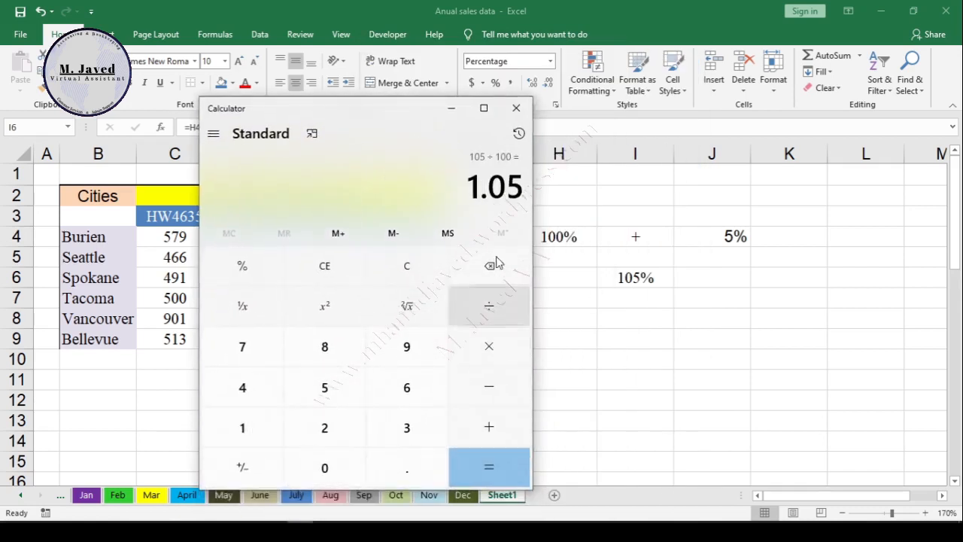
pyautogui.click(550, 60)
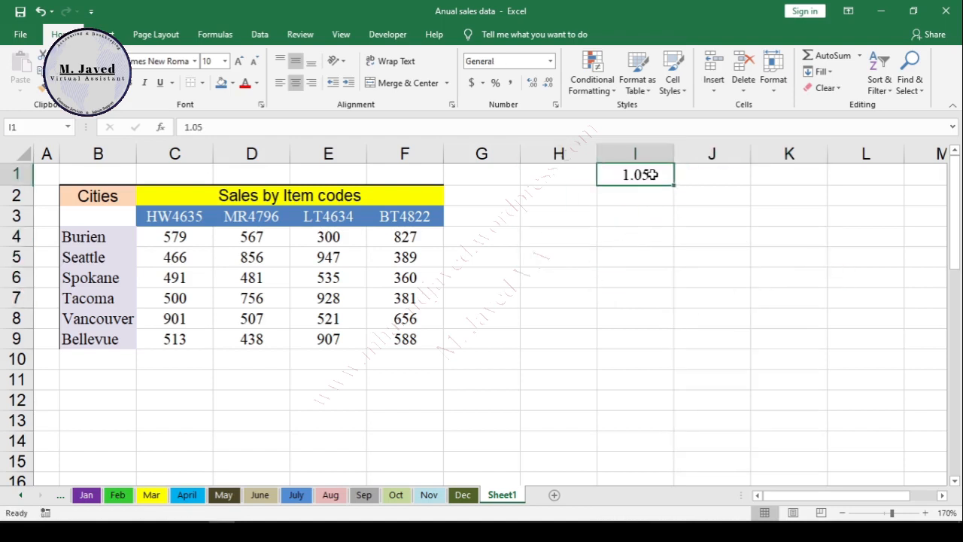
pyautogui.moveTo(646, 175)
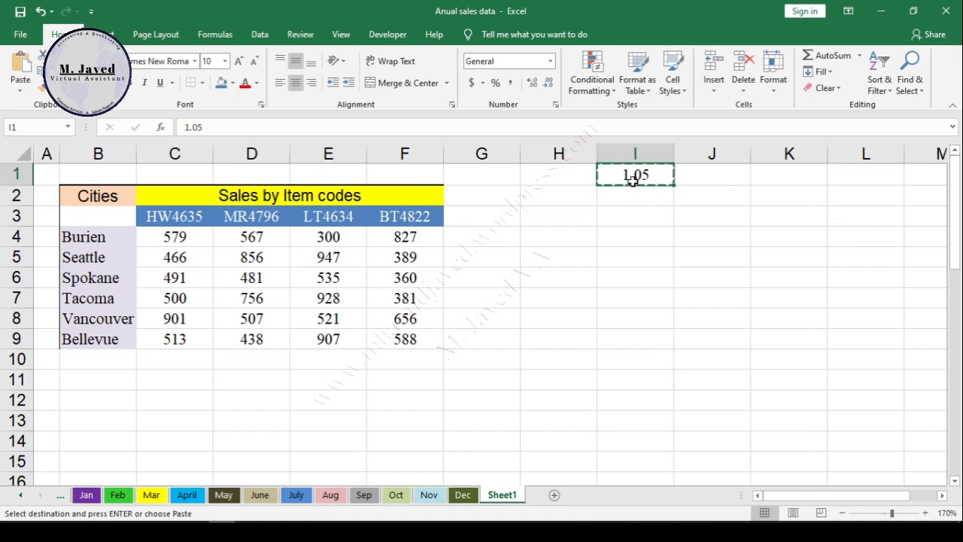
# Multiply the C4:D9 sales by 1.05 via Paste Special Multiply, Burien becoming 608 and 595
pyautogui.moveTo(175, 236); pyautogui.dragTo(251, 298)
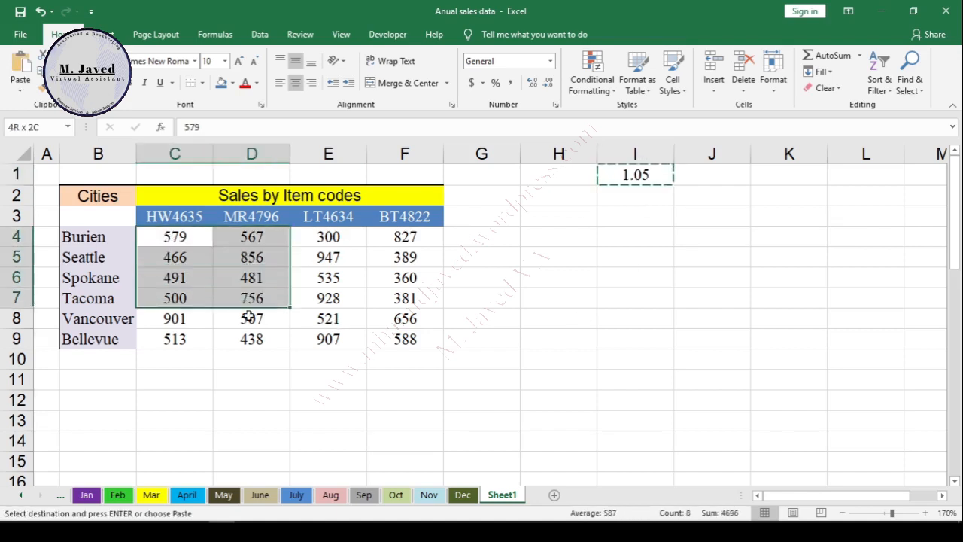
pyautogui.press('ctrl+alt+v')
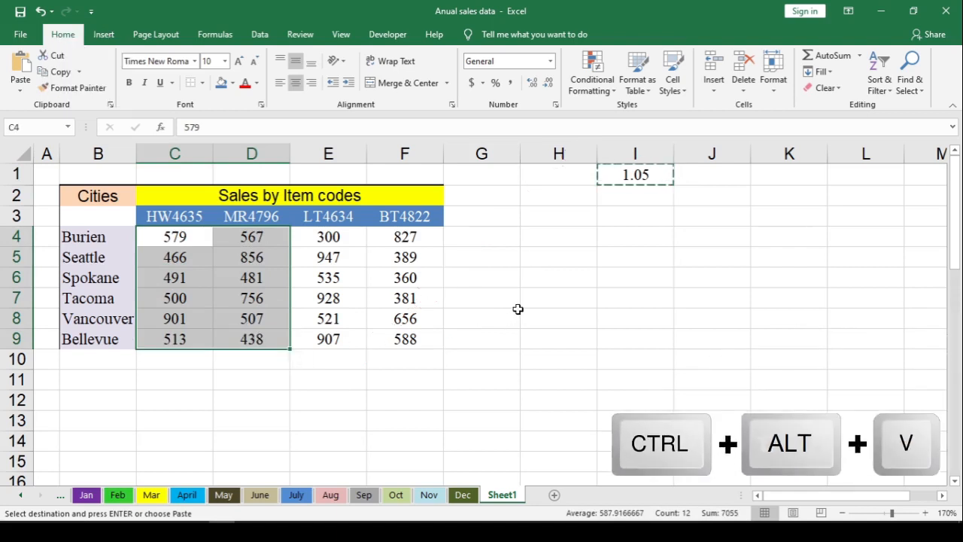
pyautogui.press('ctrl+alt+v')
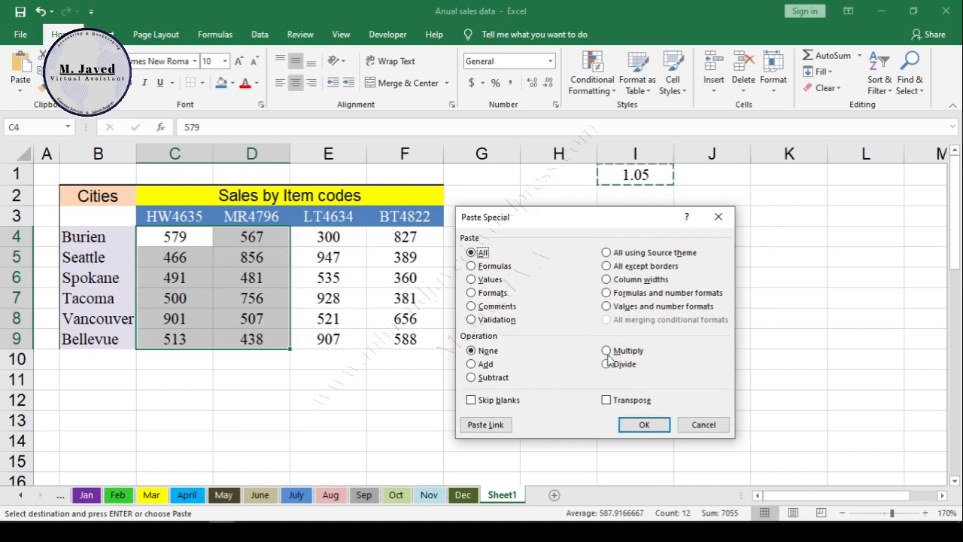
pyautogui.click(607, 350)
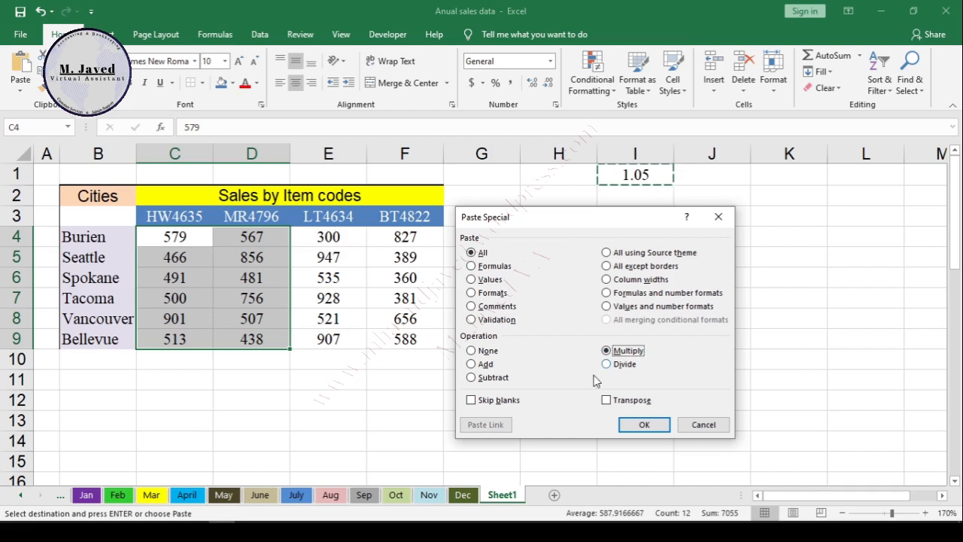
pyautogui.moveTo(623, 383)
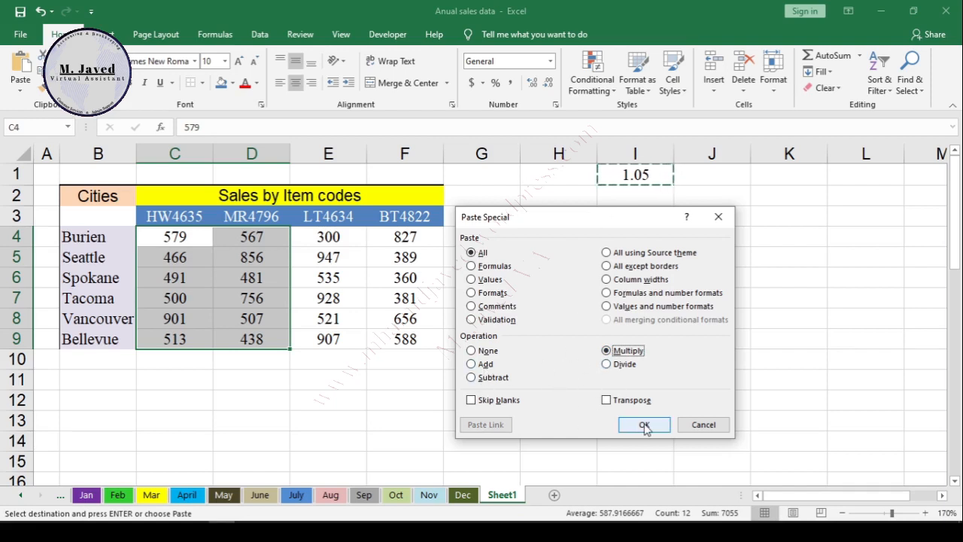
pyautogui.click(644, 424)
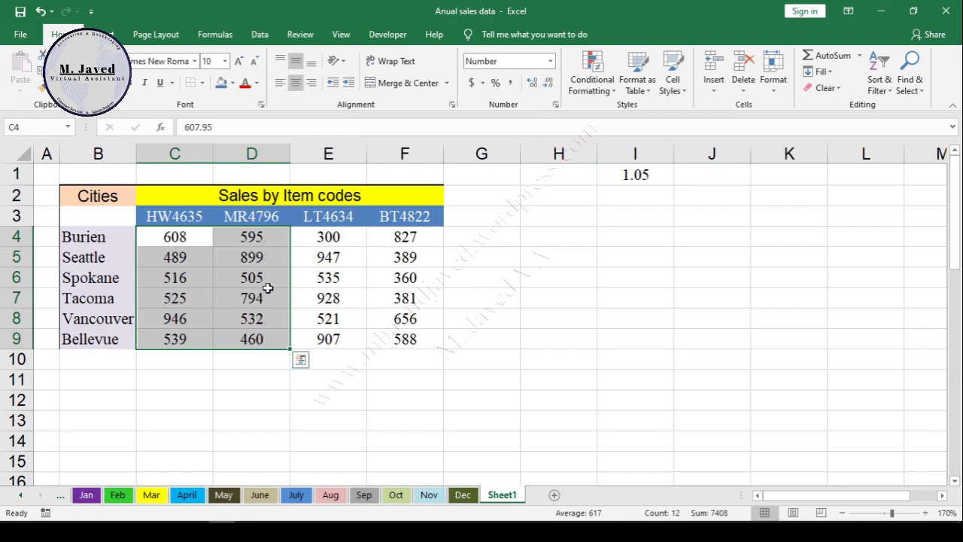
pyautogui.moveTo(235, 385)
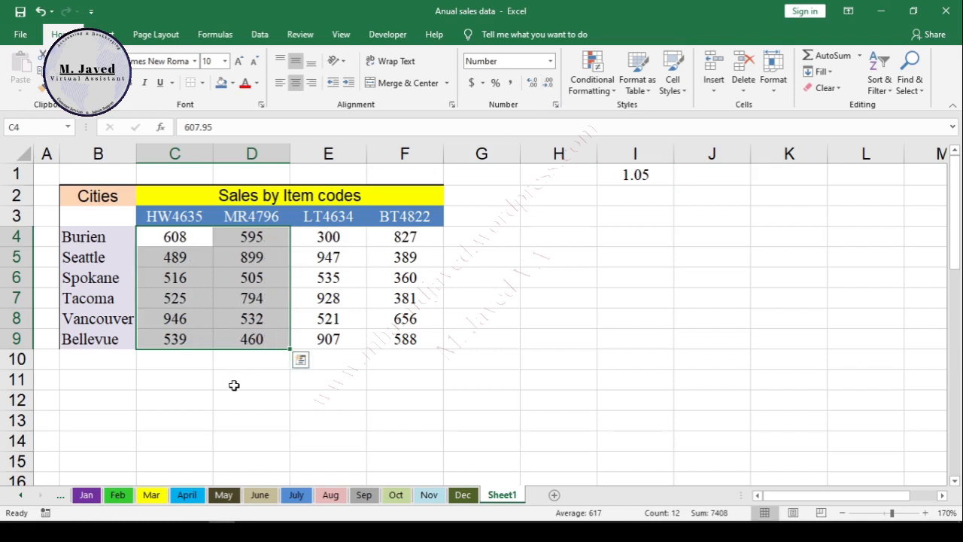
# Clear the 1.05 helper from I1, leaving only the 5% higher sales table
pyautogui.click(252, 379)
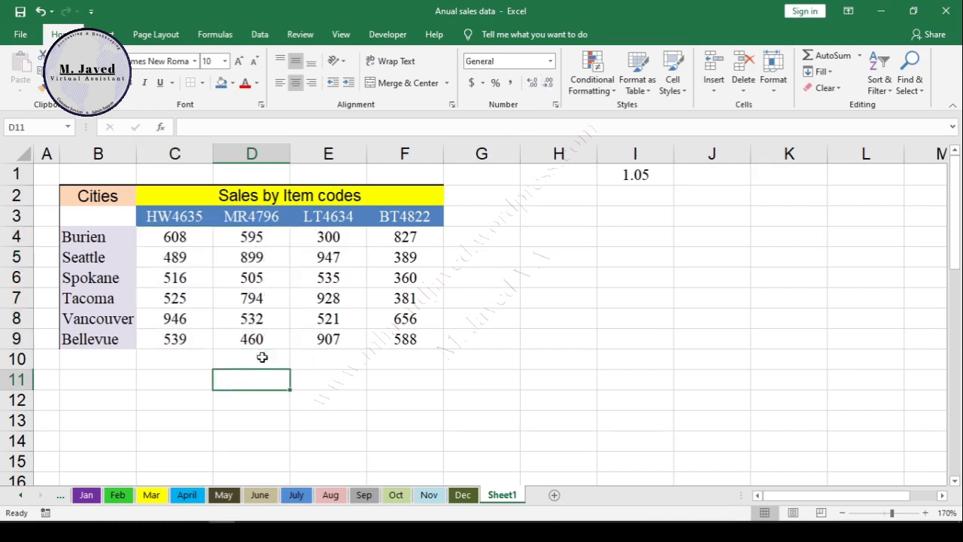
pyautogui.click(174, 256)
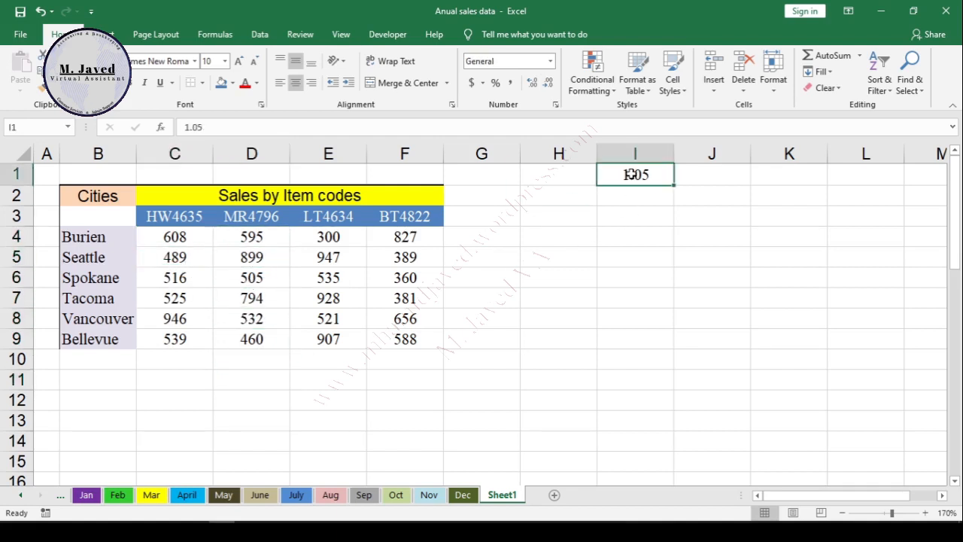
pyautogui.click(558, 277)
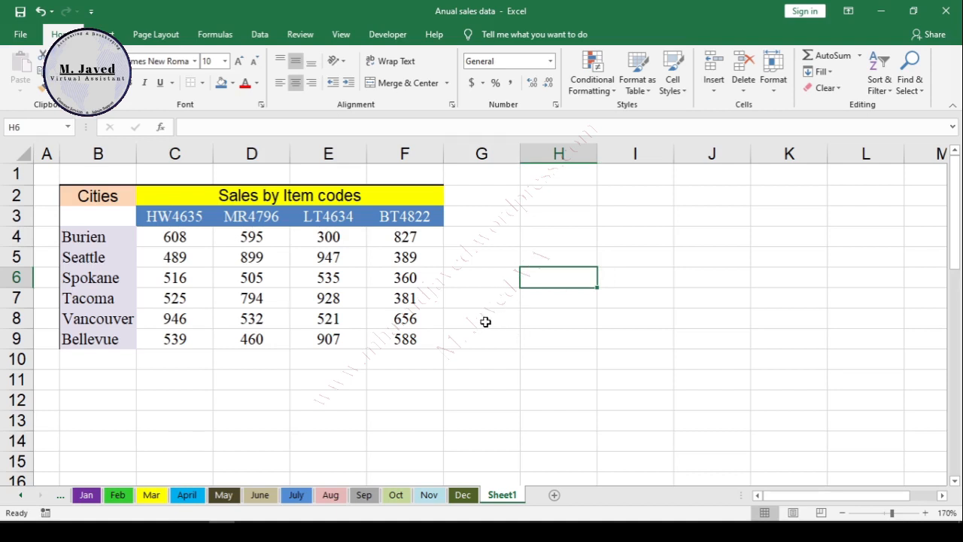